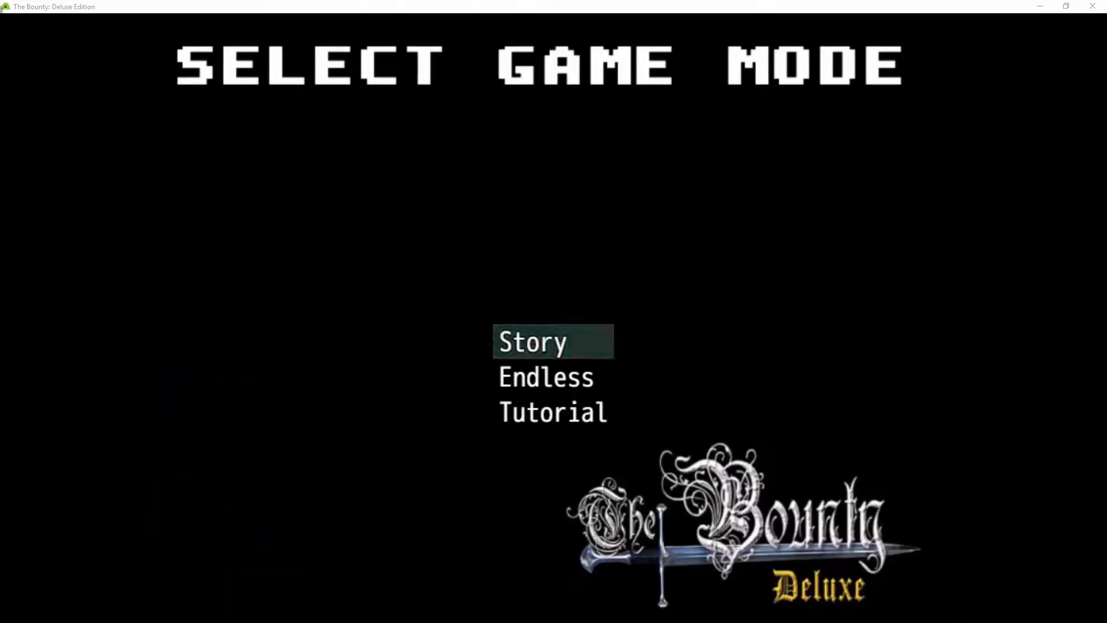
- Start a new Story mode game and answer the Watch Intro? prompt
{"action": "left_click", "coordinate": [532, 342]}
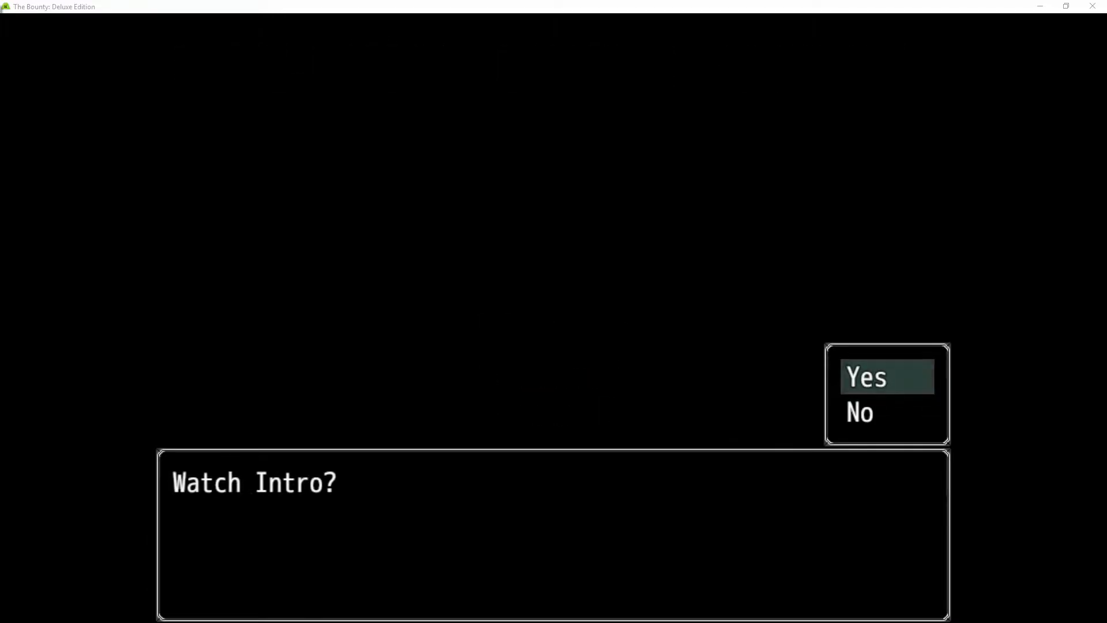
{"action": "left_click", "coordinate": [867, 377]}
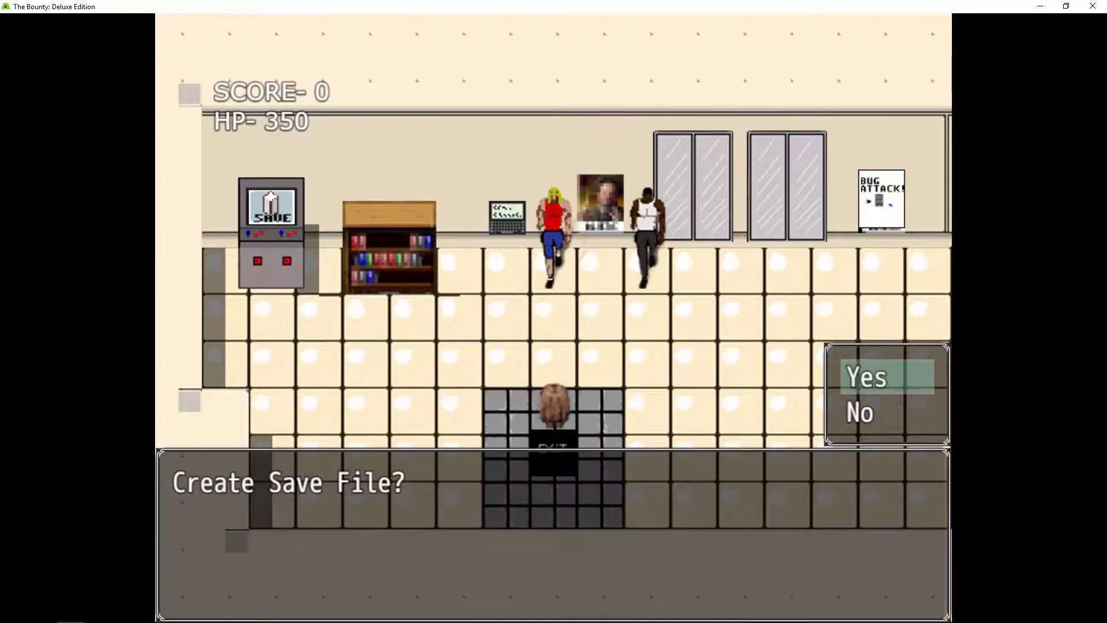
- Create a save file, then walk the hero across the office toward the other characters
{"action": "left_click", "coordinate": [859, 413]}
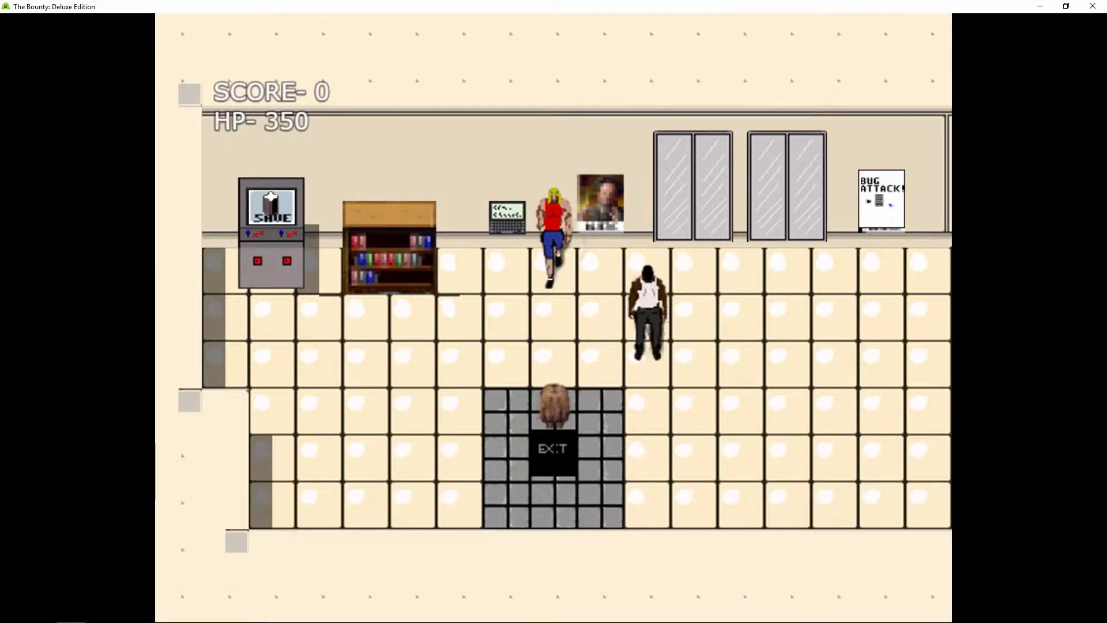
{"action": "key", "text": "up"}
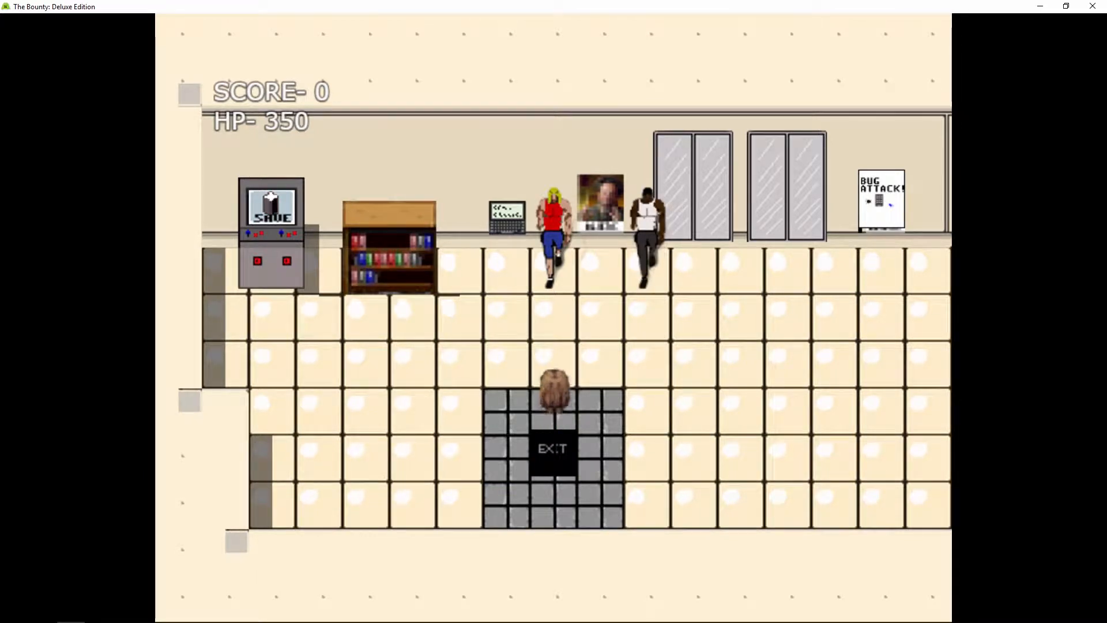
{"action": "key", "text": "Right"}
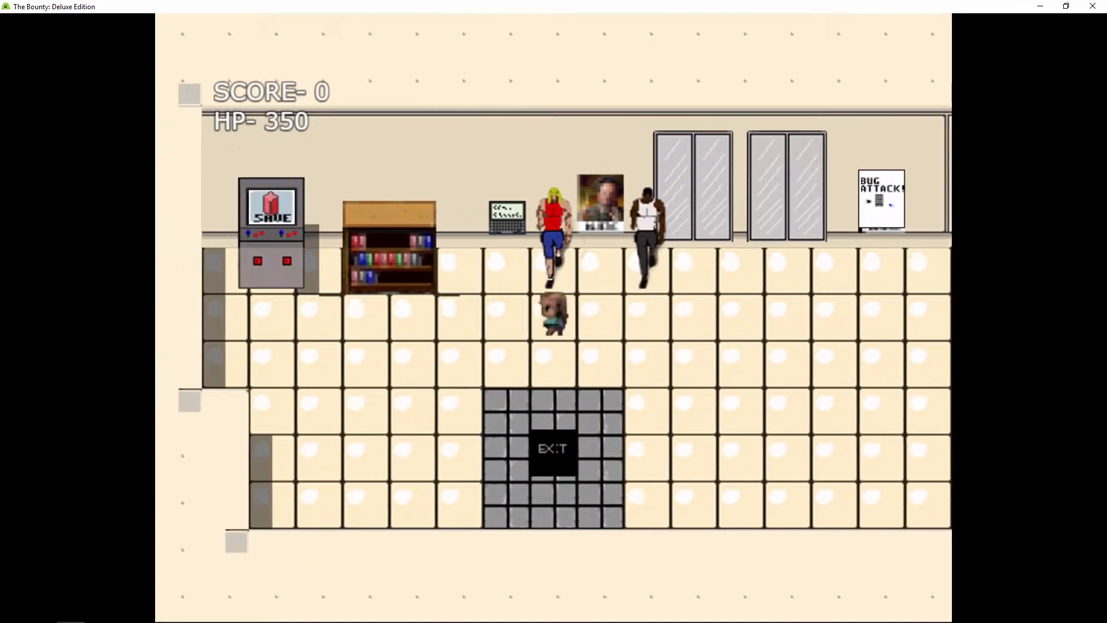
{"action": "key", "text": "down"}
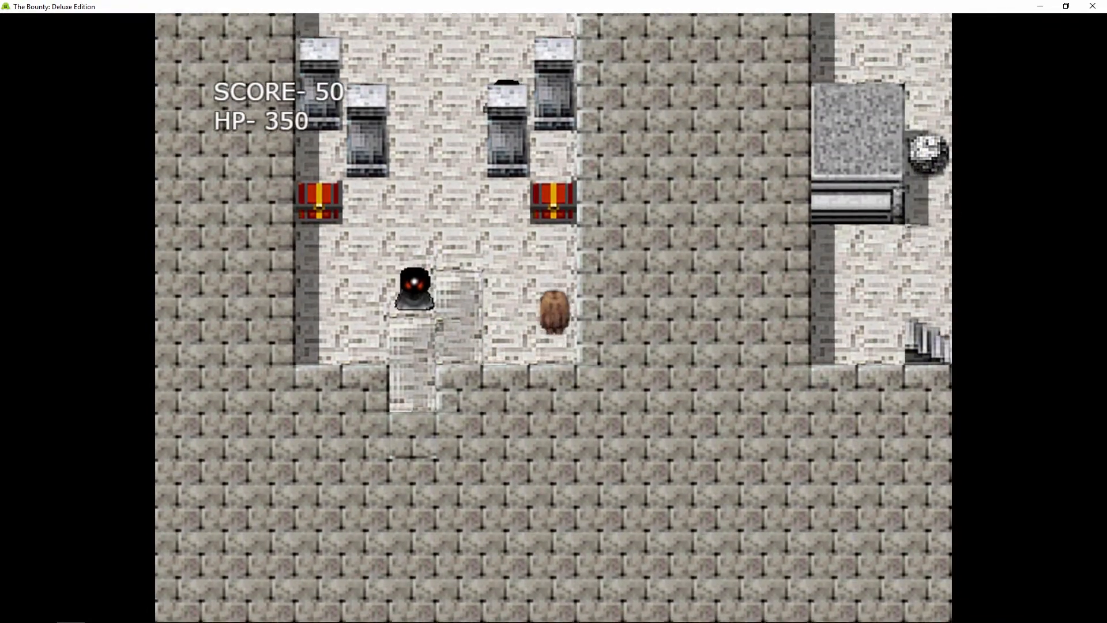
- Walk the hero up through the stone crypt past the hooded figures
{"action": "key", "text": "Up"}
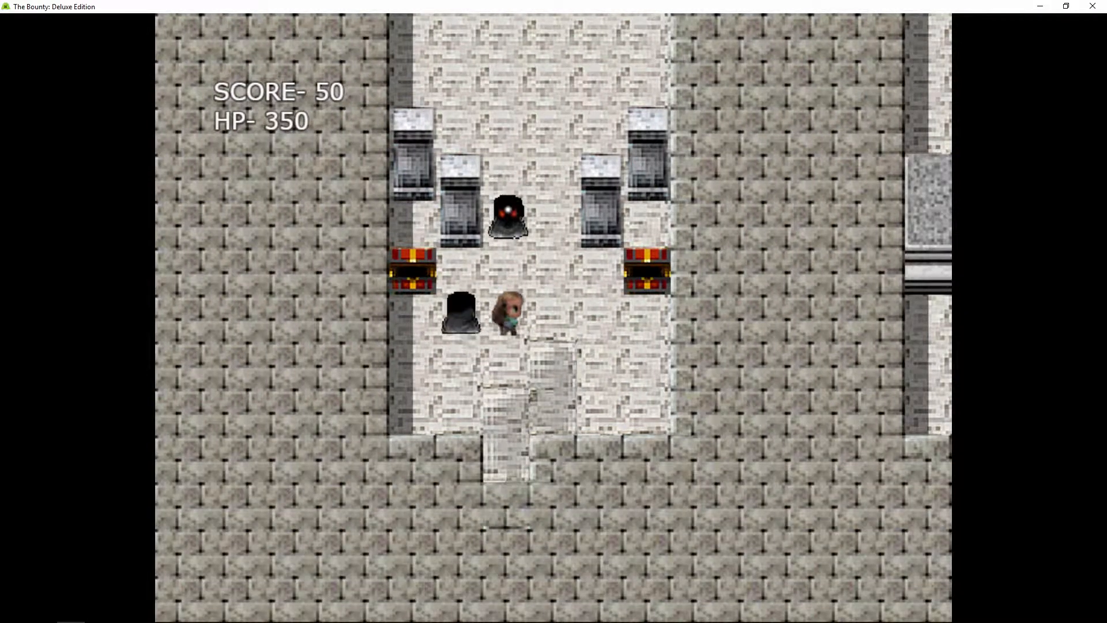
{"action": "key", "text": "up"}
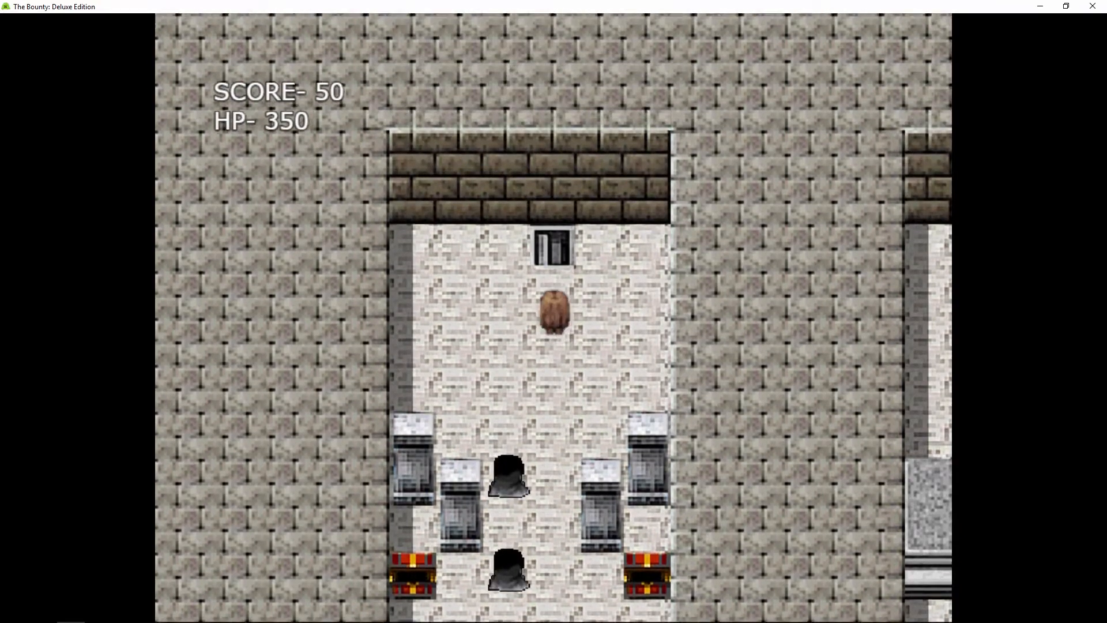
{"action": "key", "text": "Up"}
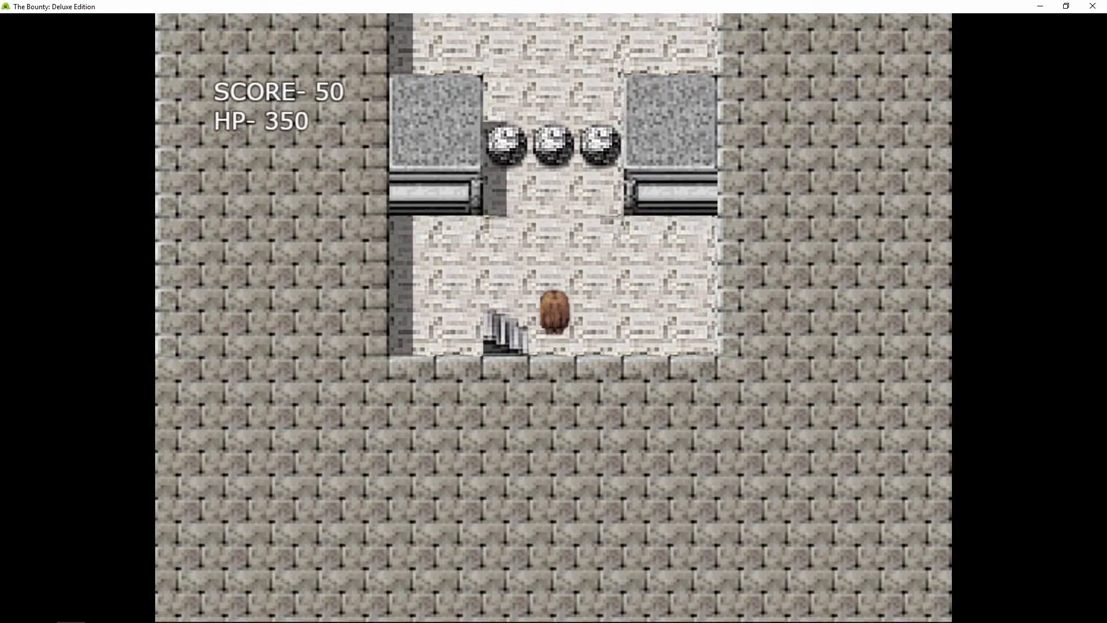
- Push aside the blocking boulders and open the treasure chest
{"action": "key", "text": "up"}
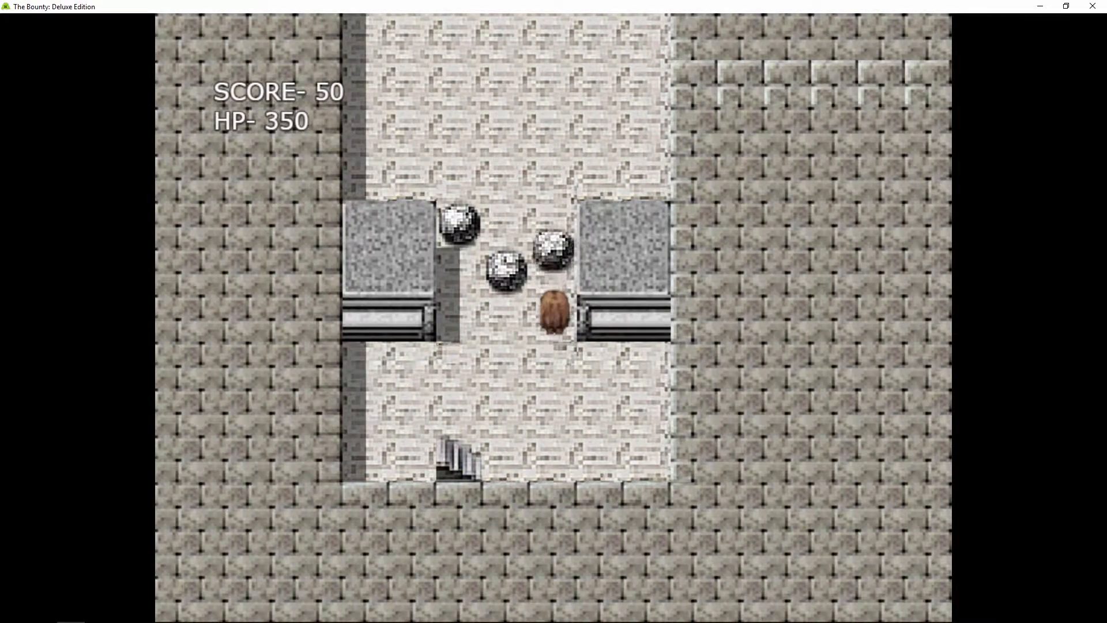
{"action": "key", "text": "up"}
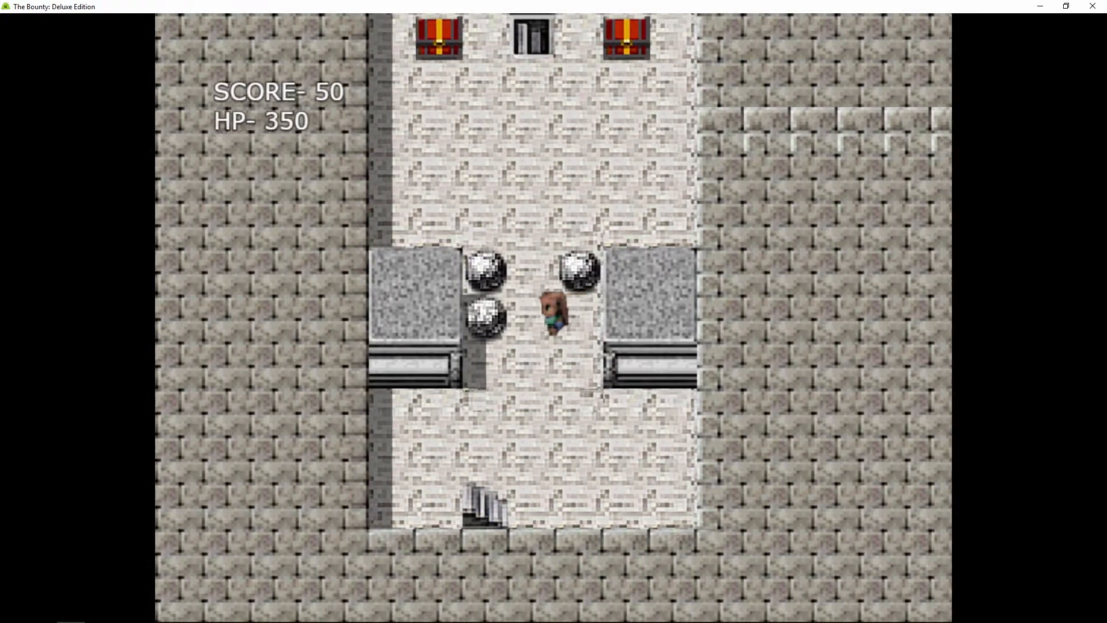
{"action": "key", "text": "up"}
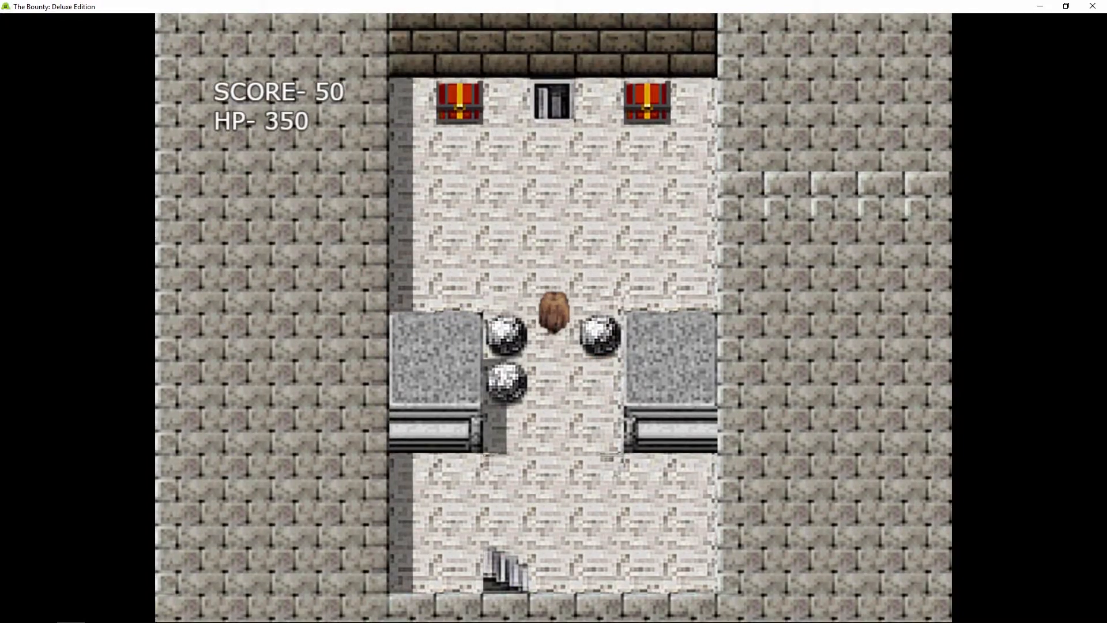
{"action": "key", "text": "Up"}
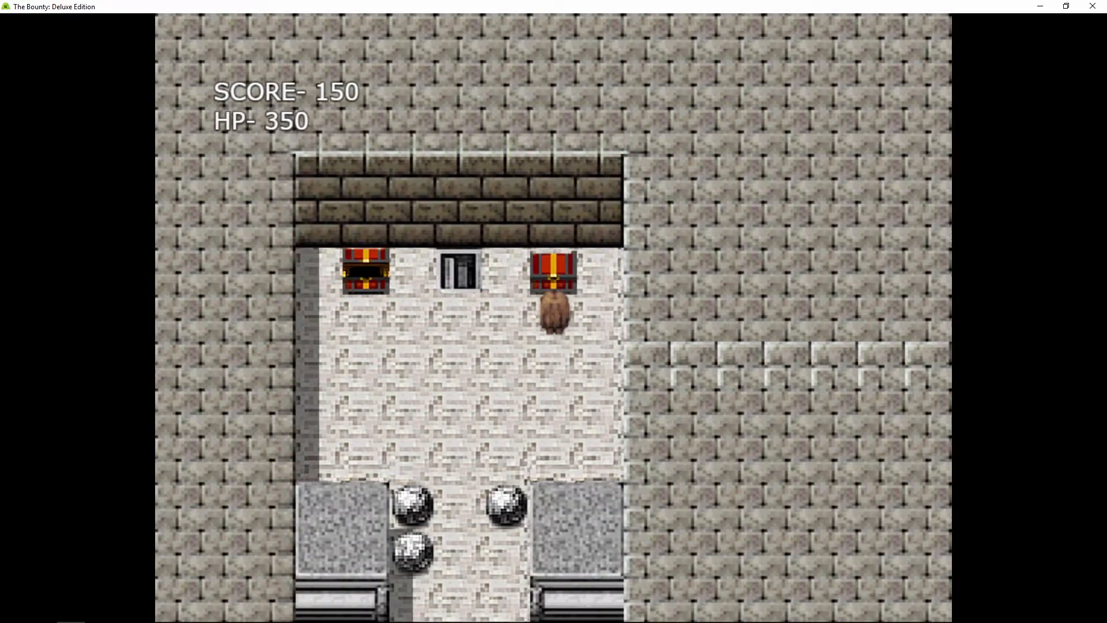
{"action": "key", "text": "Down"}
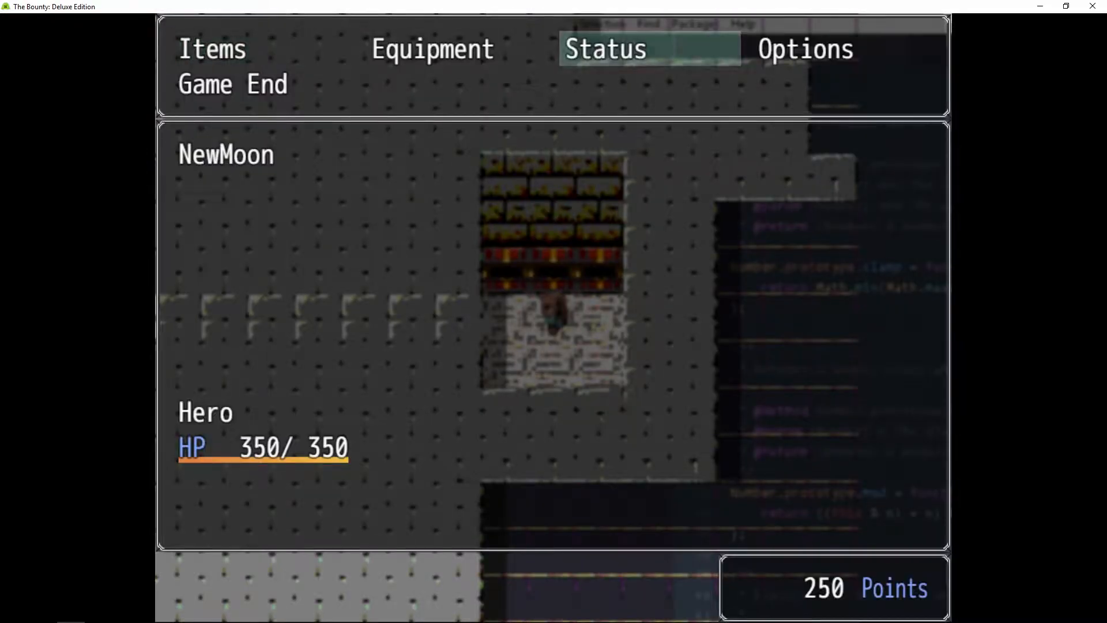
- Check the hero's Status and the Options in the game menu
{"action": "left_click", "coordinate": [805, 48]}
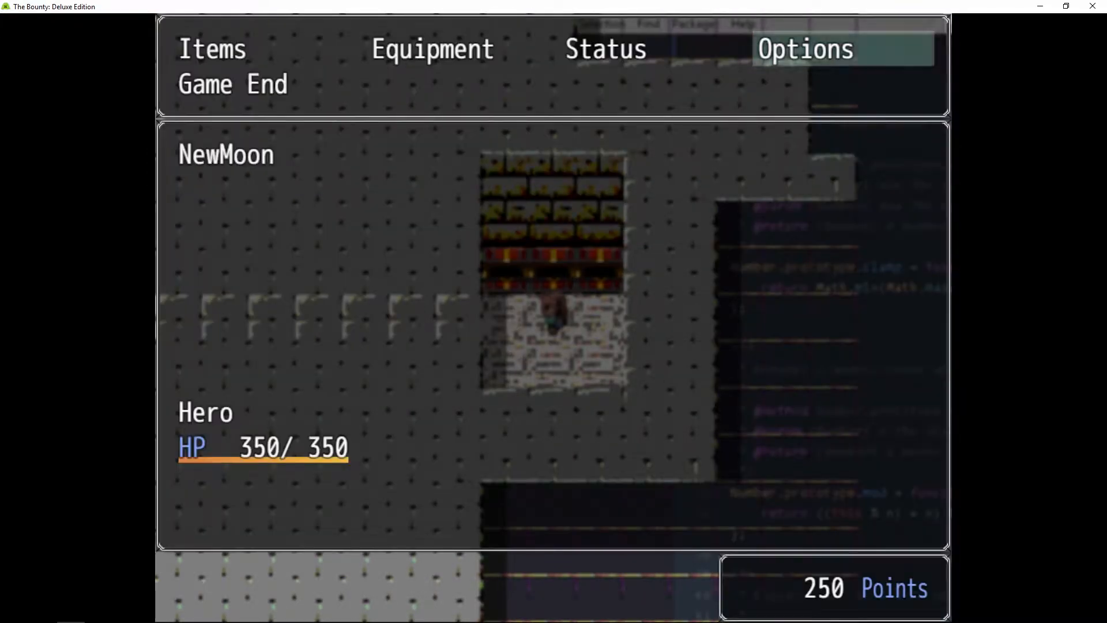
{"action": "left_click", "coordinate": [211, 48]}
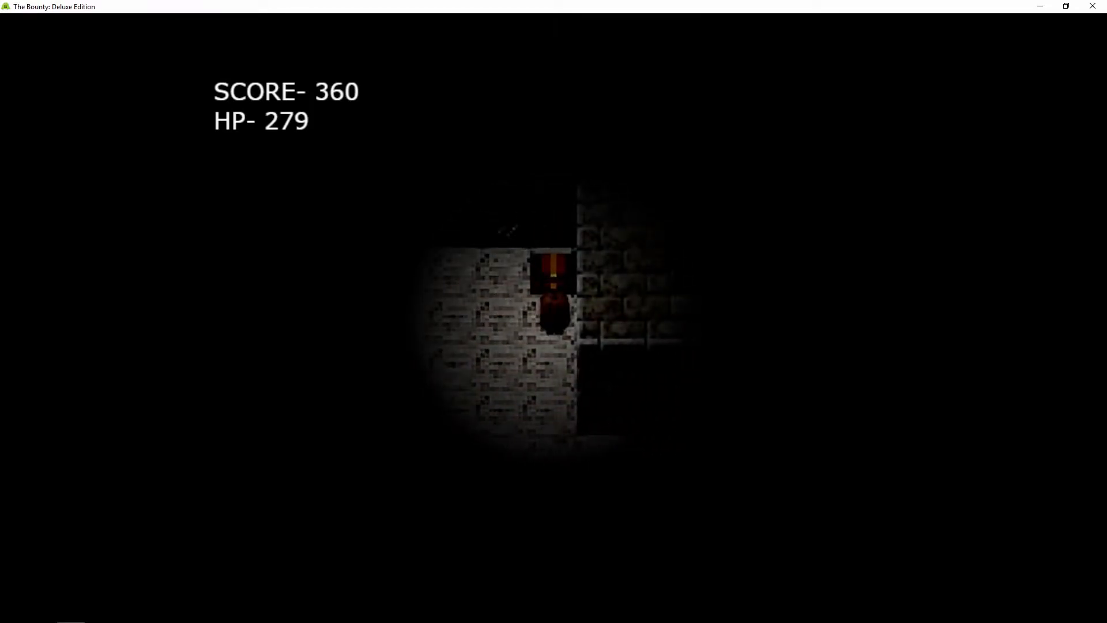
- Defeat the green slime and walk up through the dark dungeon to the treasure room
{"action": "key", "text": "escape"}
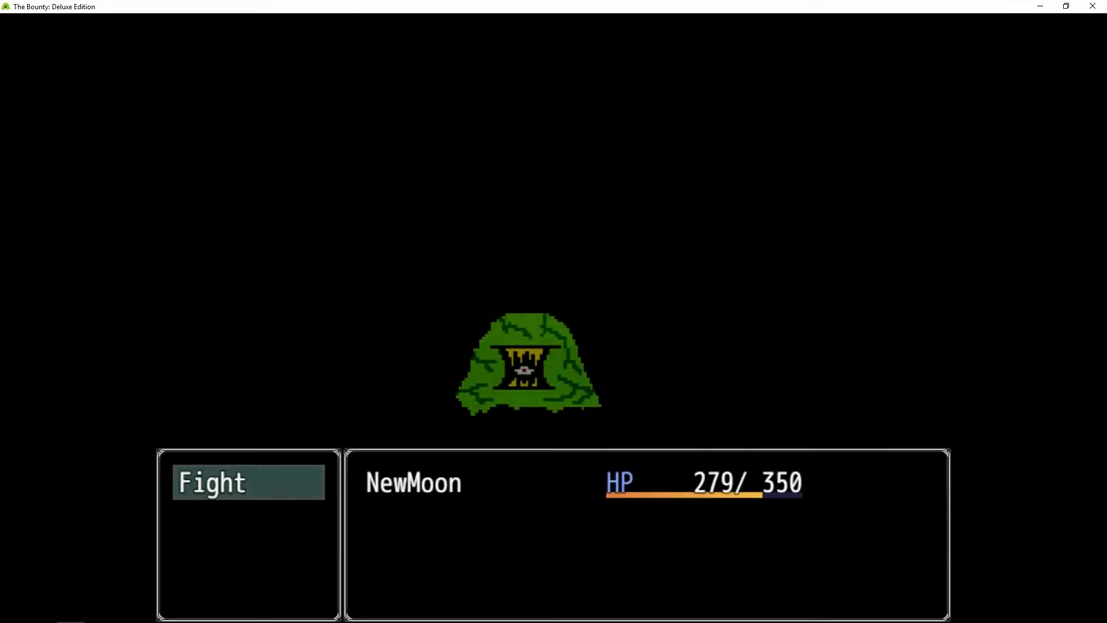
{"action": "left_click", "coordinate": [248, 482]}
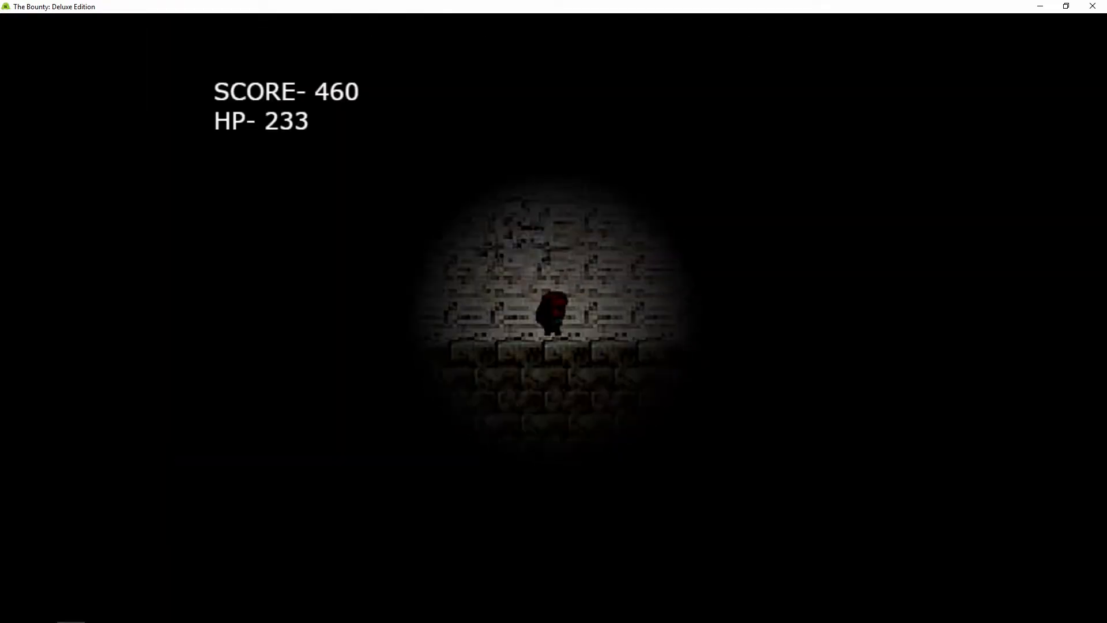
{"action": "key", "text": "up"}
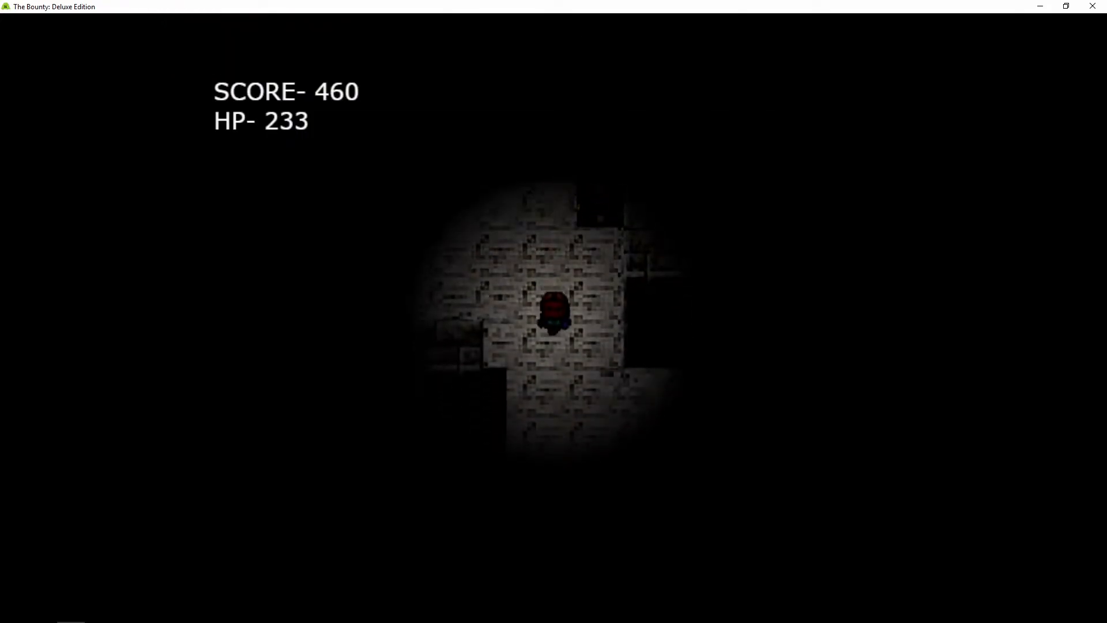
{"action": "key", "text": "up"}
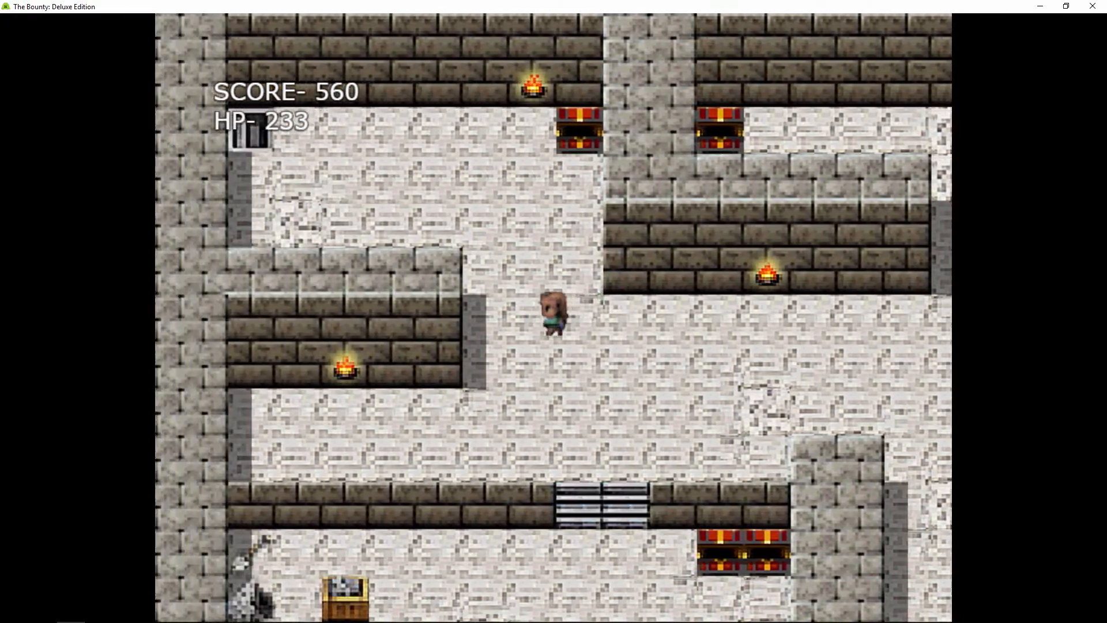
{"action": "key", "text": "up"}
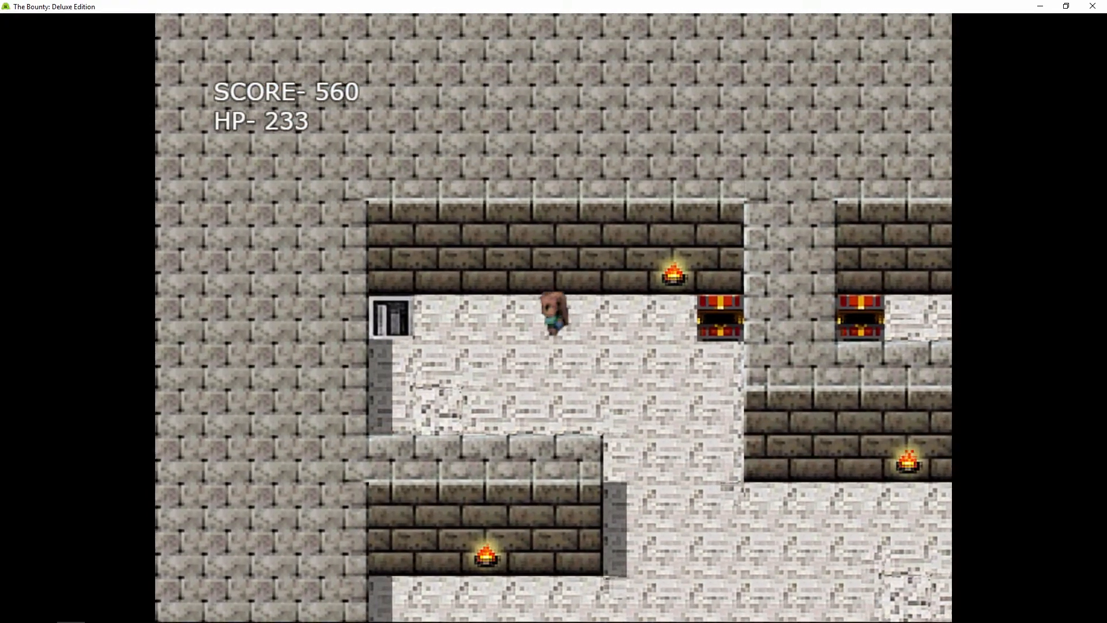
{"action": "key", "text": "Up"}
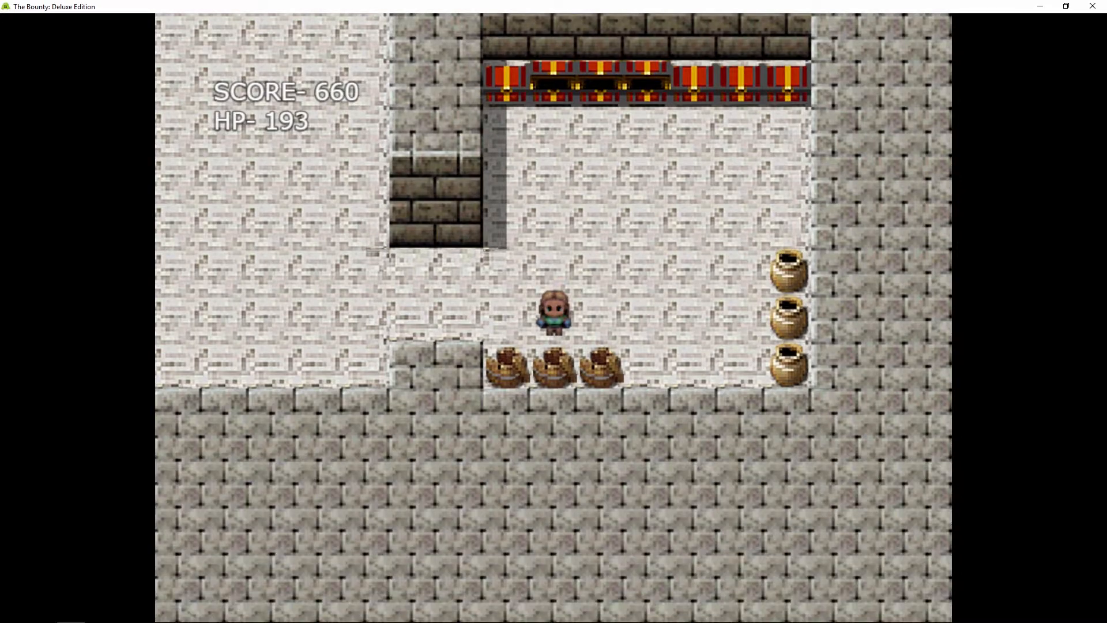
- Walk the corridor, dismiss the secret-found message, and continue until Bat B attacks
{"action": "key", "text": "Right"}
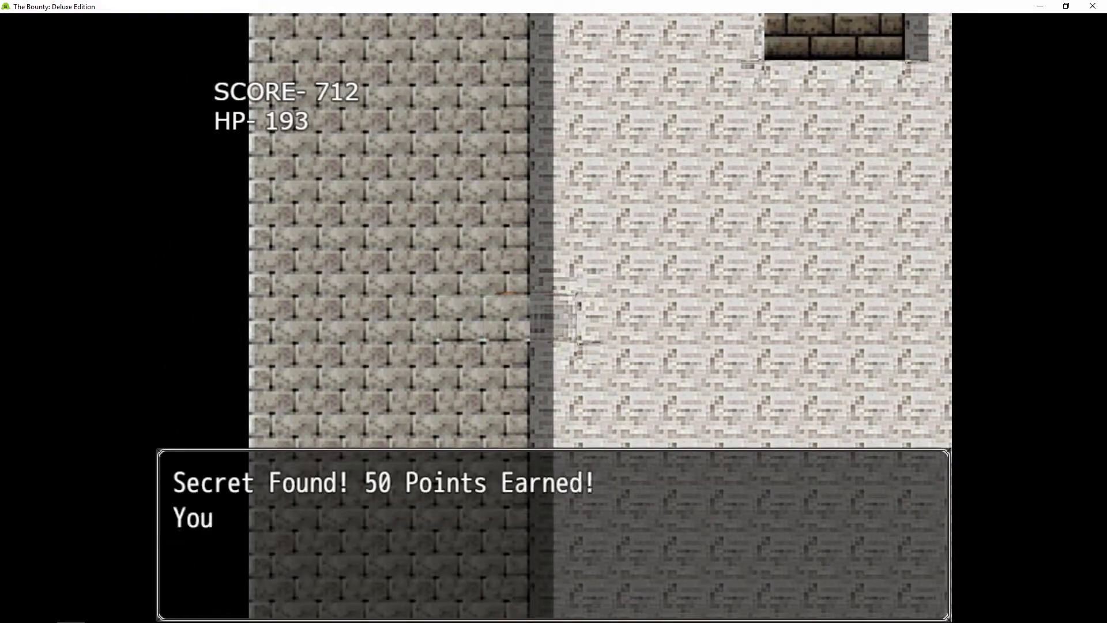
{"action": "key", "text": "Return"}
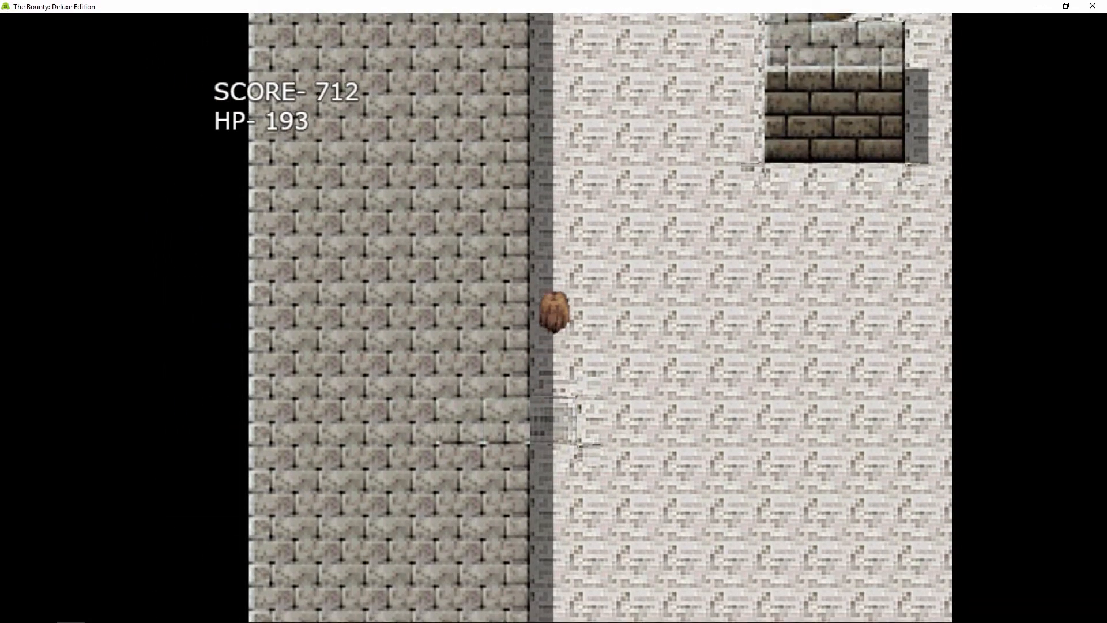
{"action": "key", "text": "Up"}
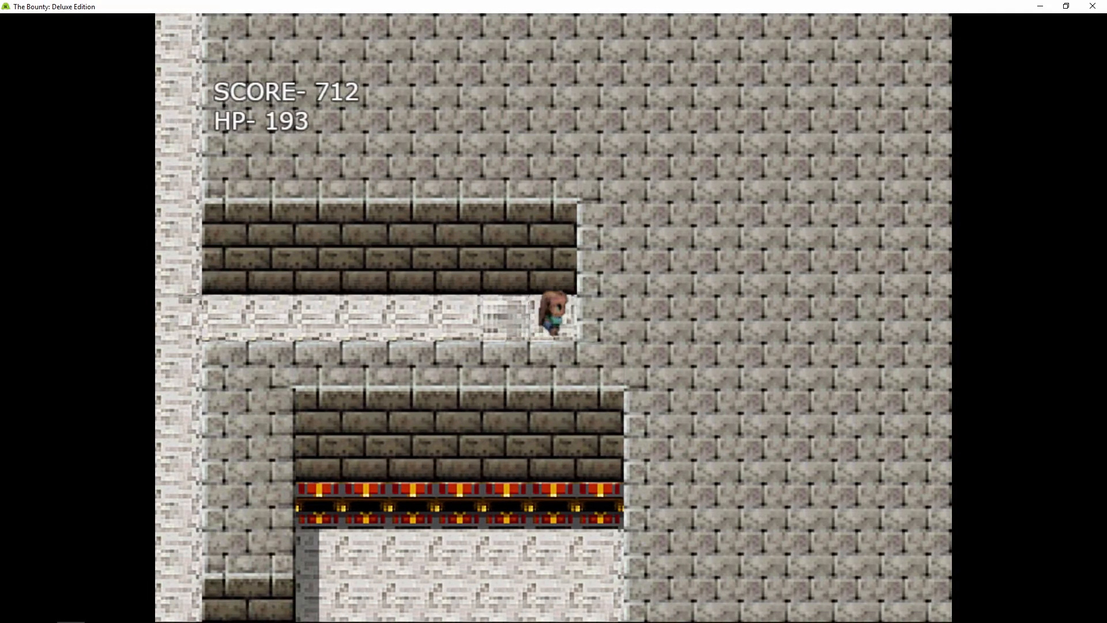
{"action": "key", "text": "Left"}
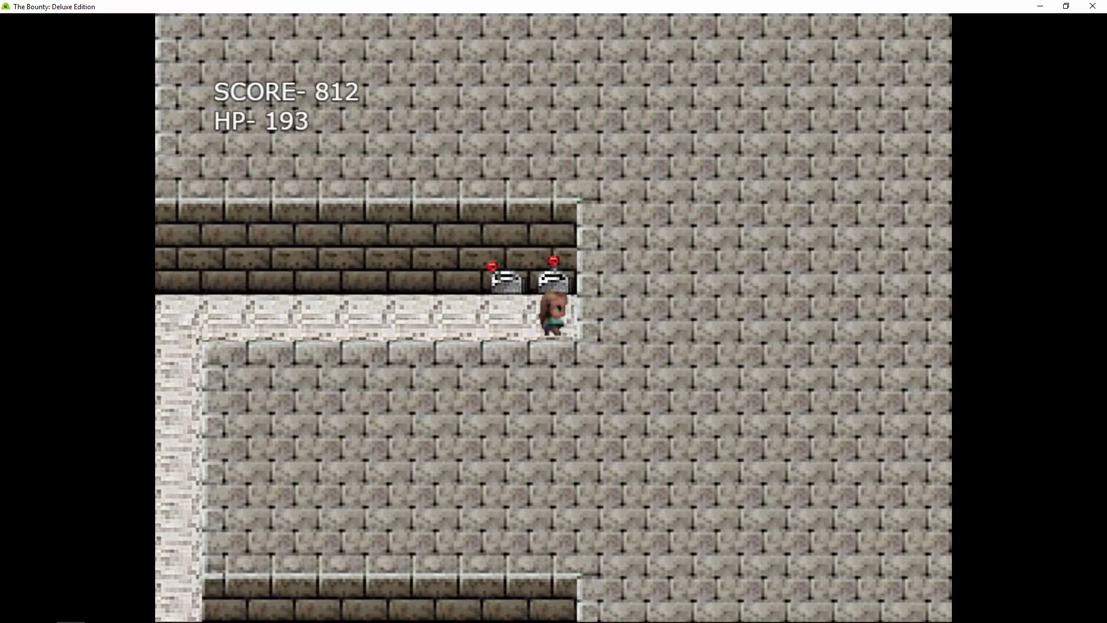
{"action": "key", "text": "Left"}
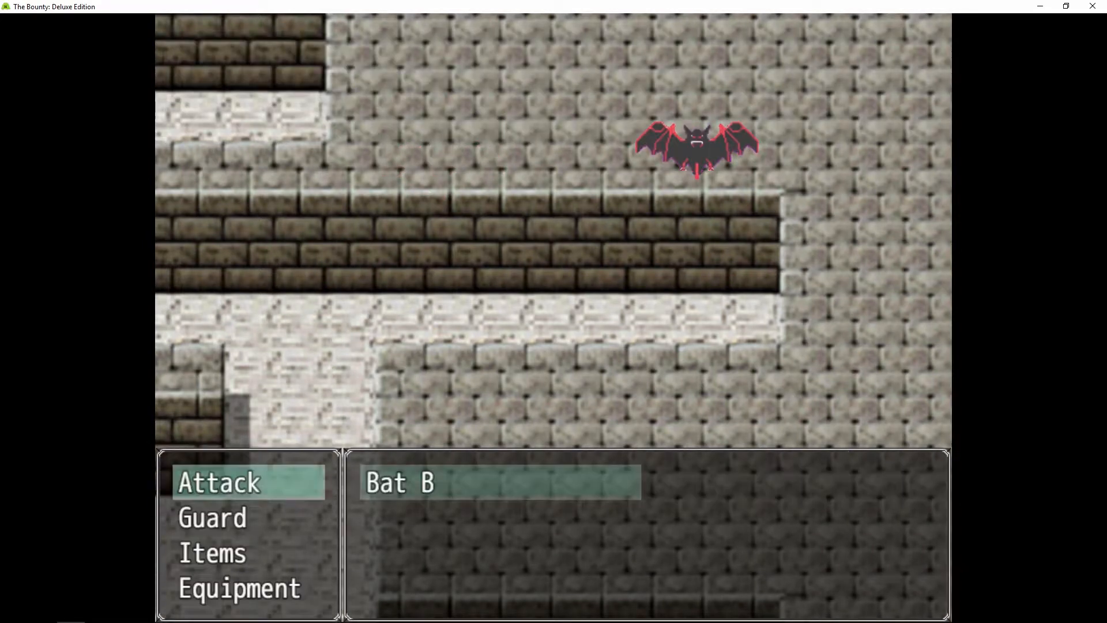
- Attack Bat B to win the battle
{"action": "left_click", "coordinate": [218, 482]}
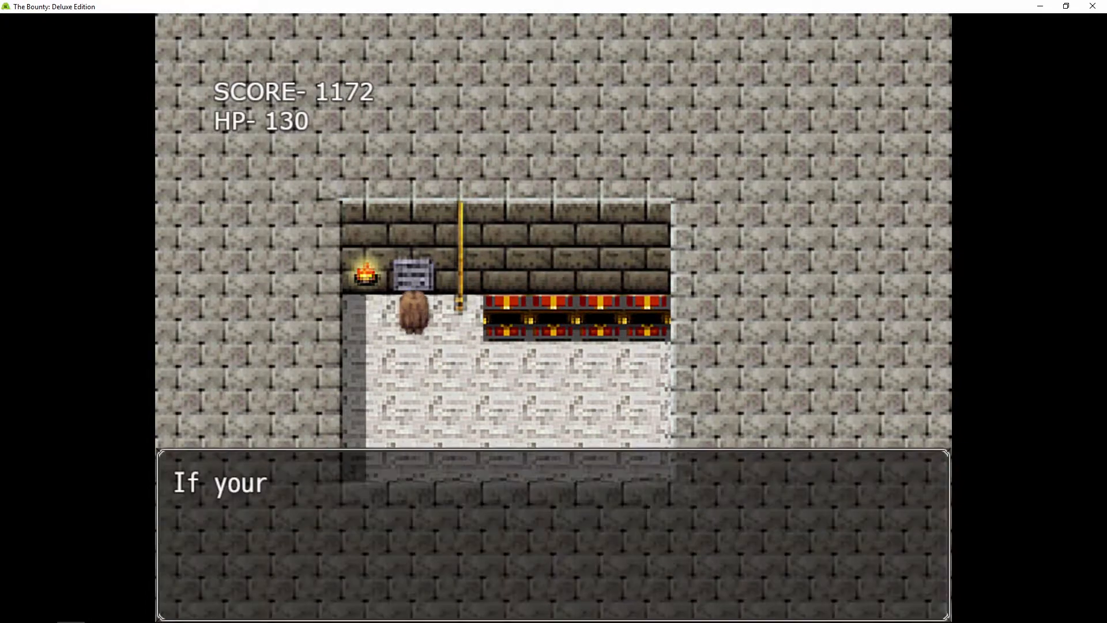
- Dismiss the message and open and close the game menu twice
{"action": "key", "text": "Return"}
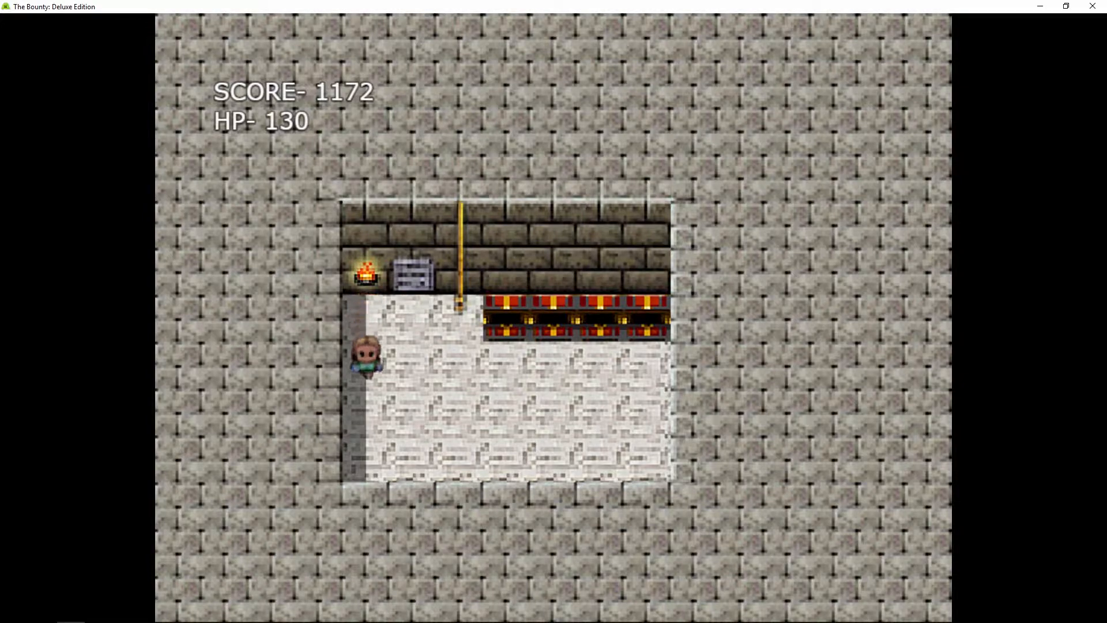
{"action": "key", "text": "Escape"}
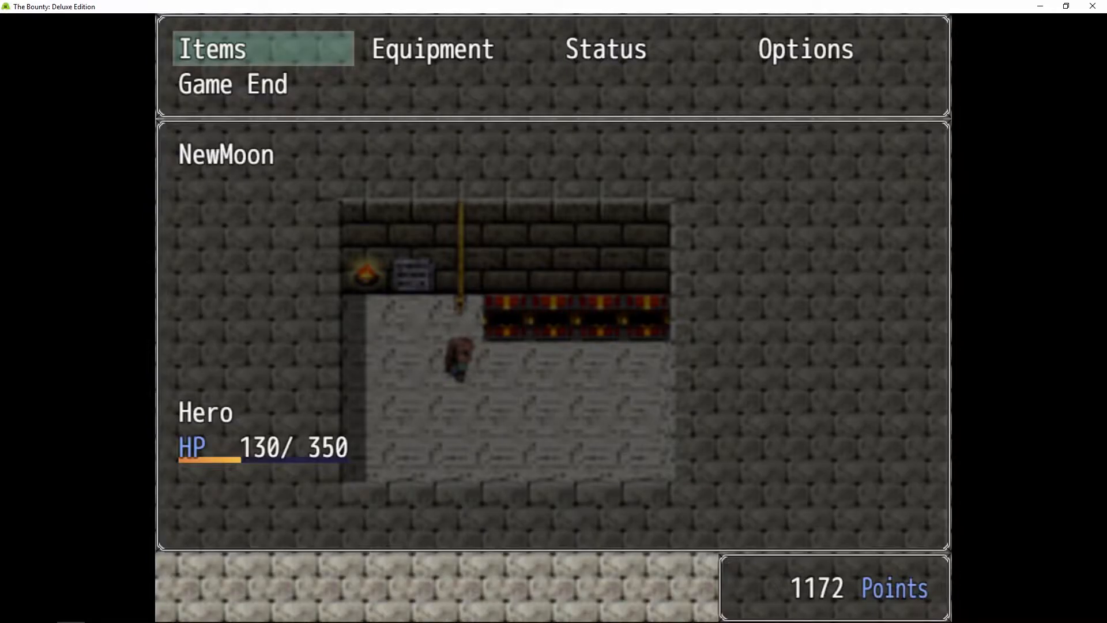
{"action": "key", "text": "Escape"}
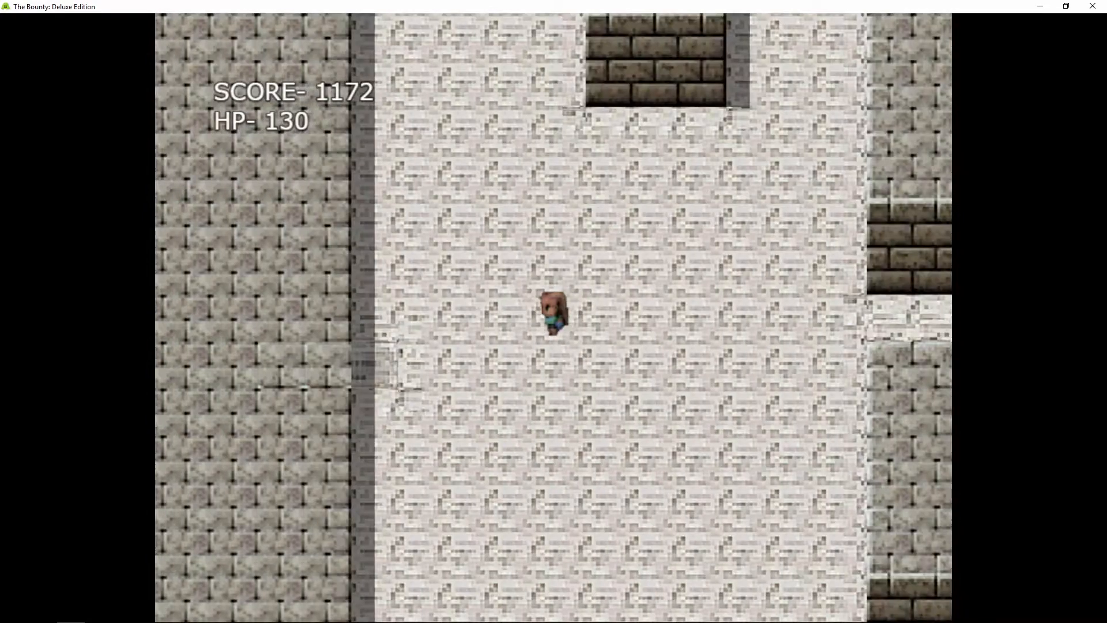
{"action": "key", "text": "escape"}
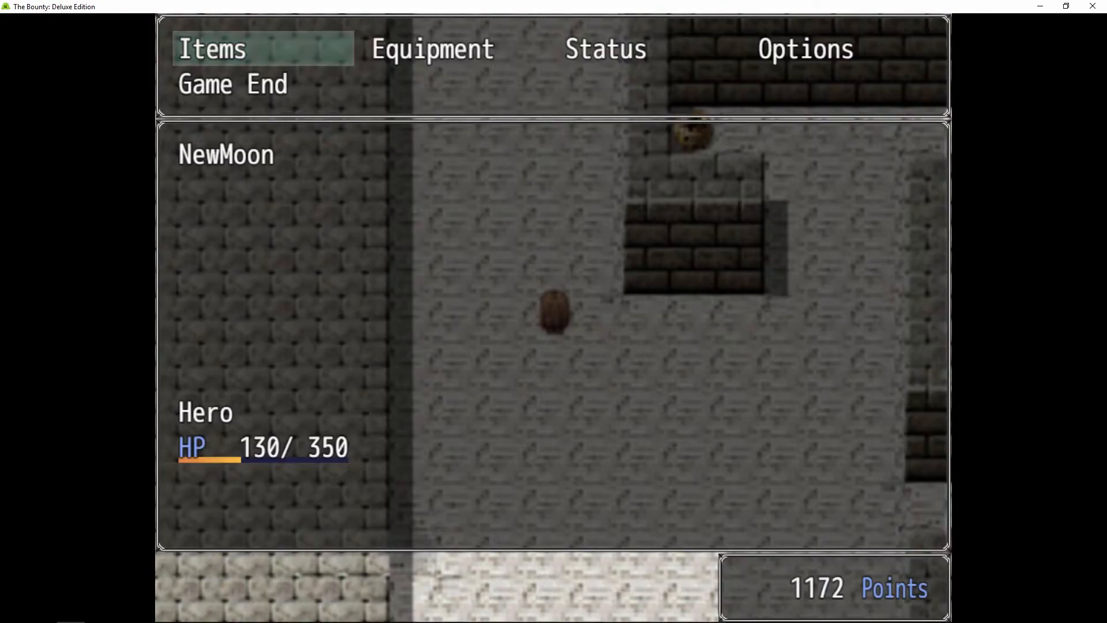
{"action": "key", "text": "escape"}
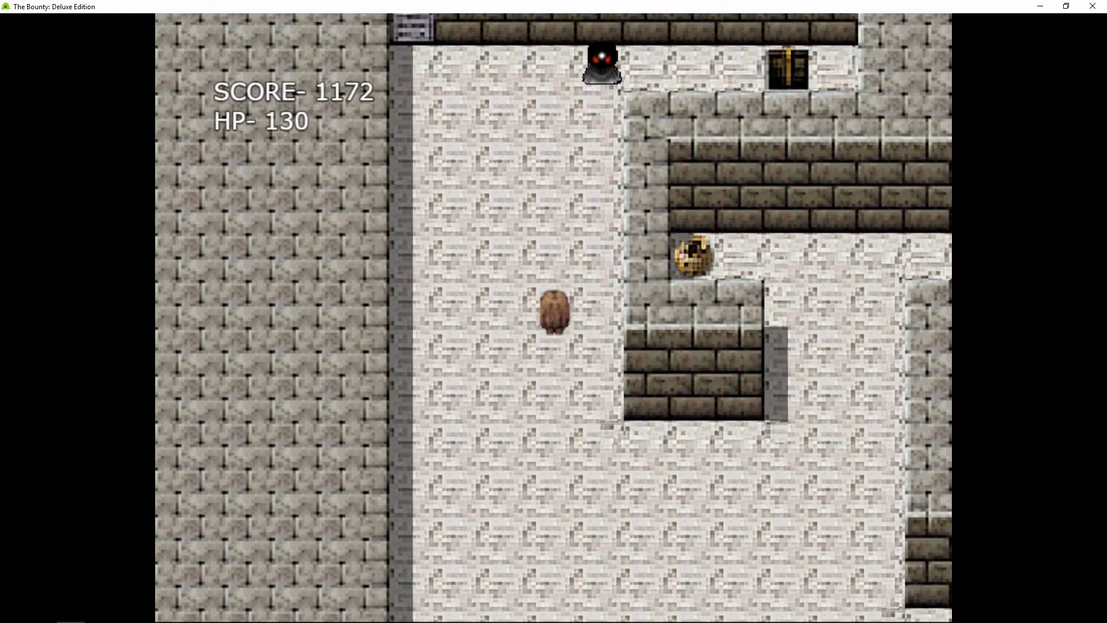
- Move the hero over to the wall, then open and close the game menu
{"action": "key", "text": "up"}
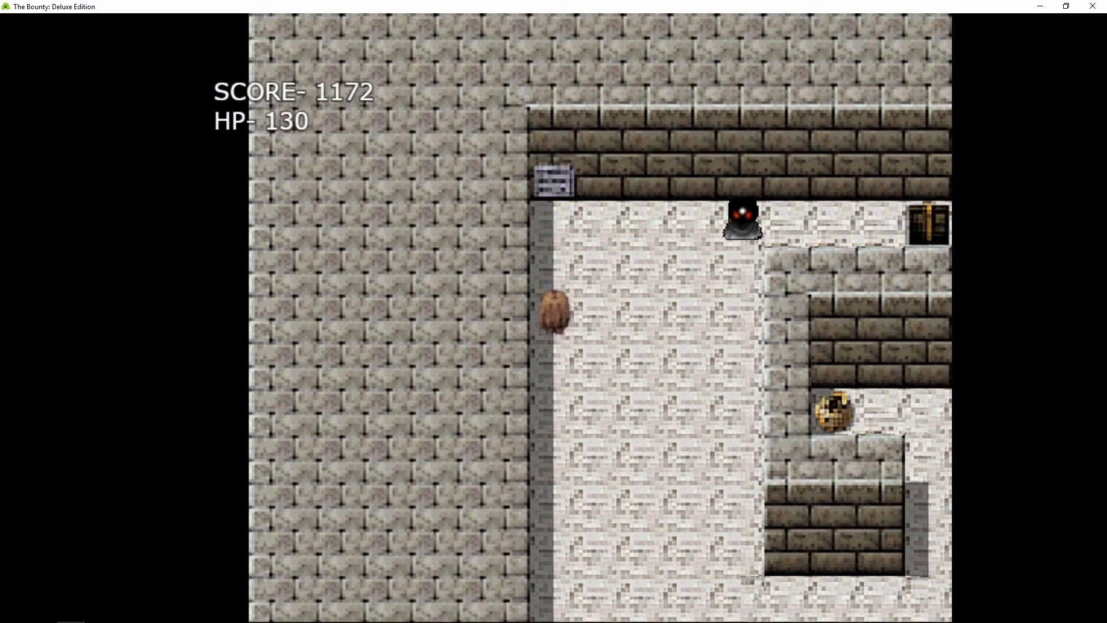
{"action": "key", "text": "escape"}
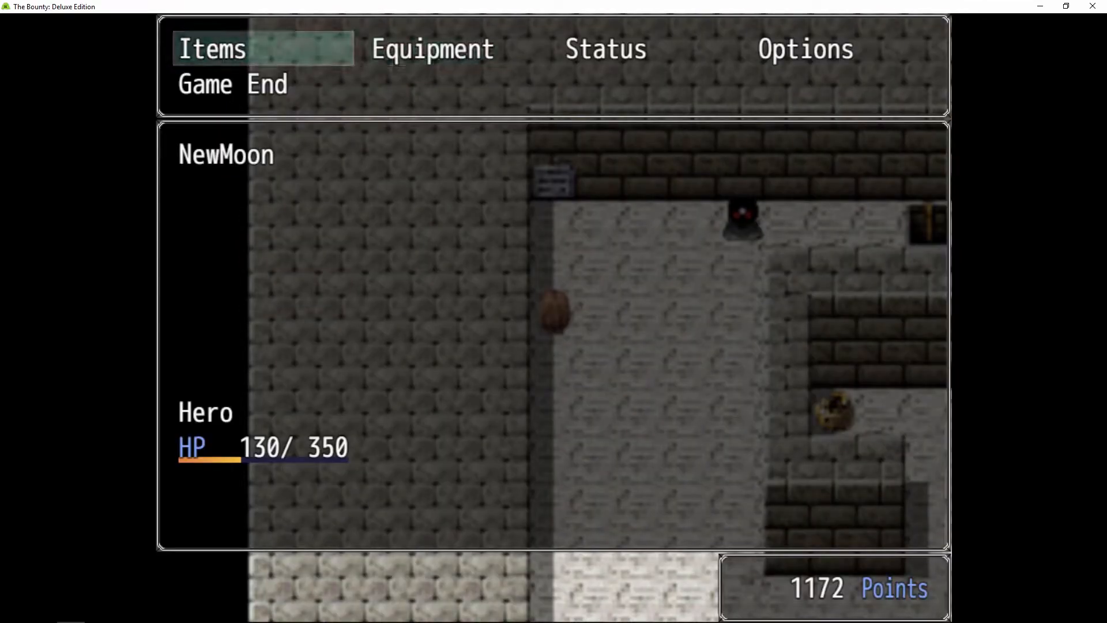
{"action": "left_click", "coordinate": [212, 47]}
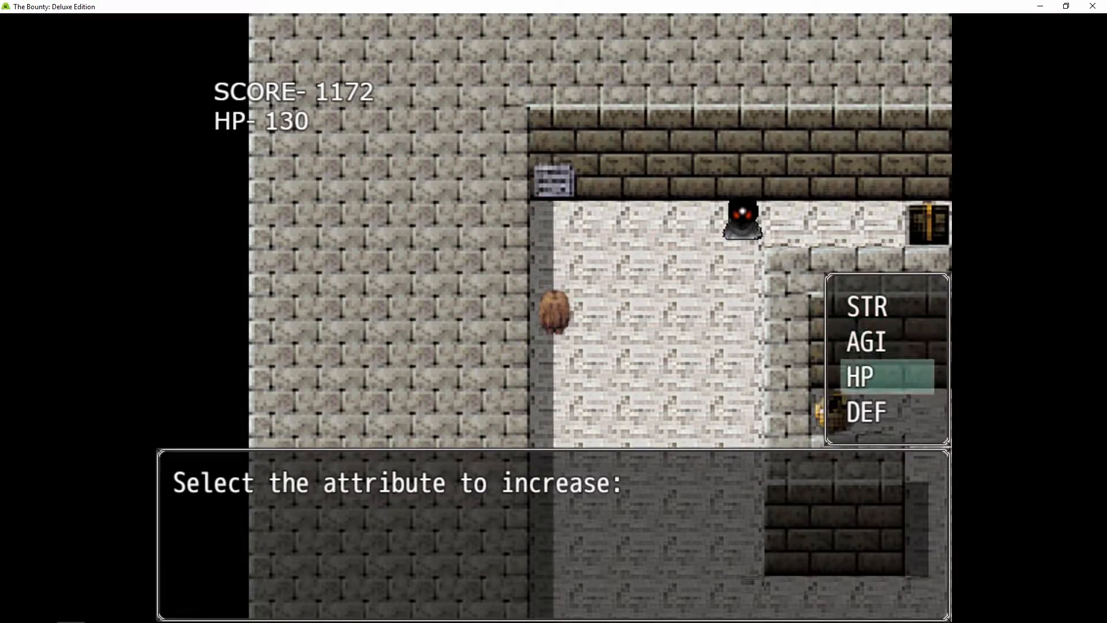
- Pick an attribute in the upgrade prompt
{"action": "key", "text": "up"}
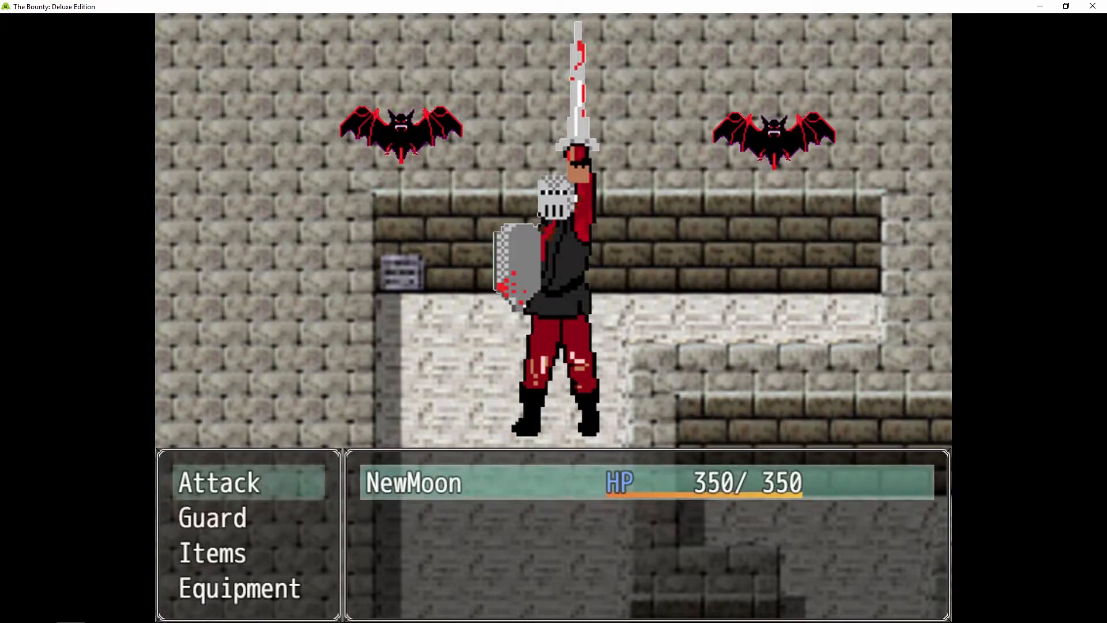
- Attack the bats, including Bat A, and the remaining orc until the battle ends
{"action": "left_click", "coordinate": [219, 482]}
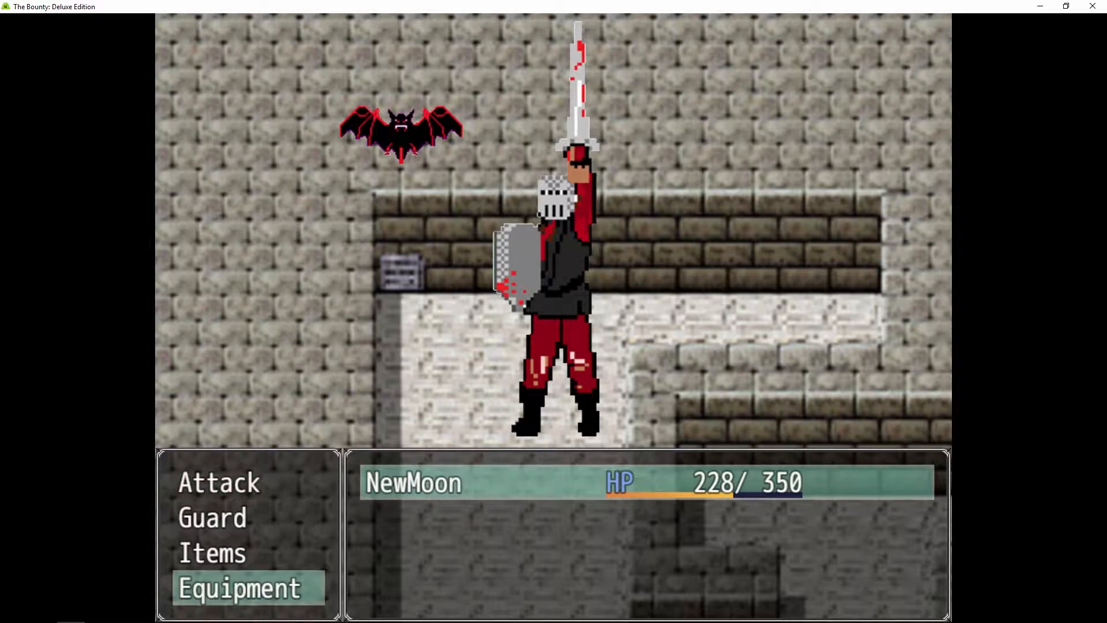
{"action": "key", "text": "up"}
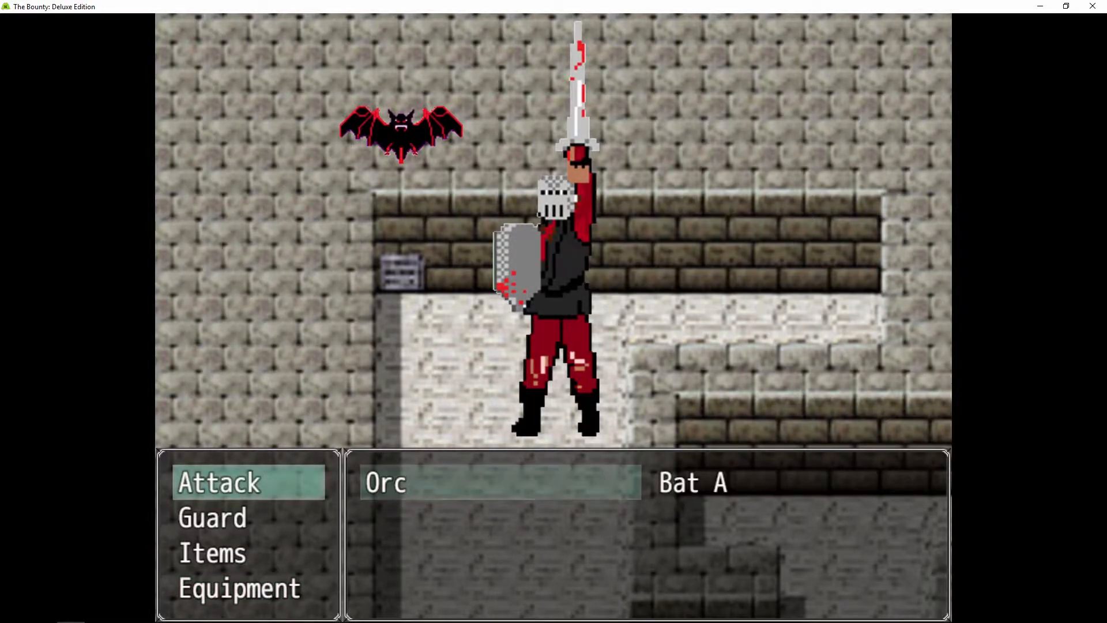
{"action": "left_click", "coordinate": [218, 481]}
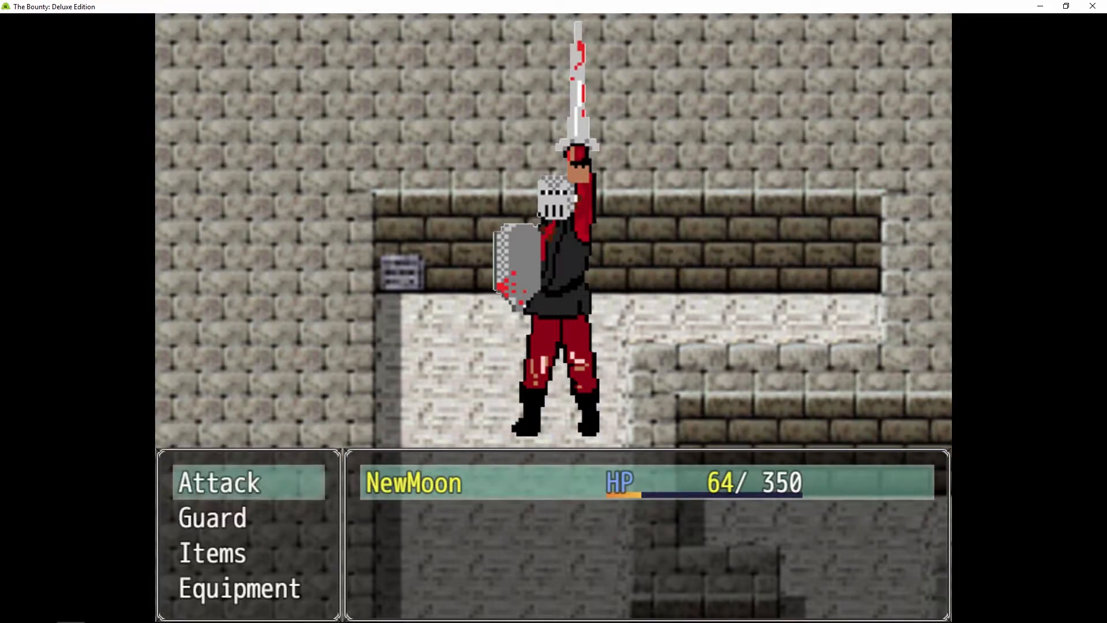
{"action": "left_click", "coordinate": [213, 553]}
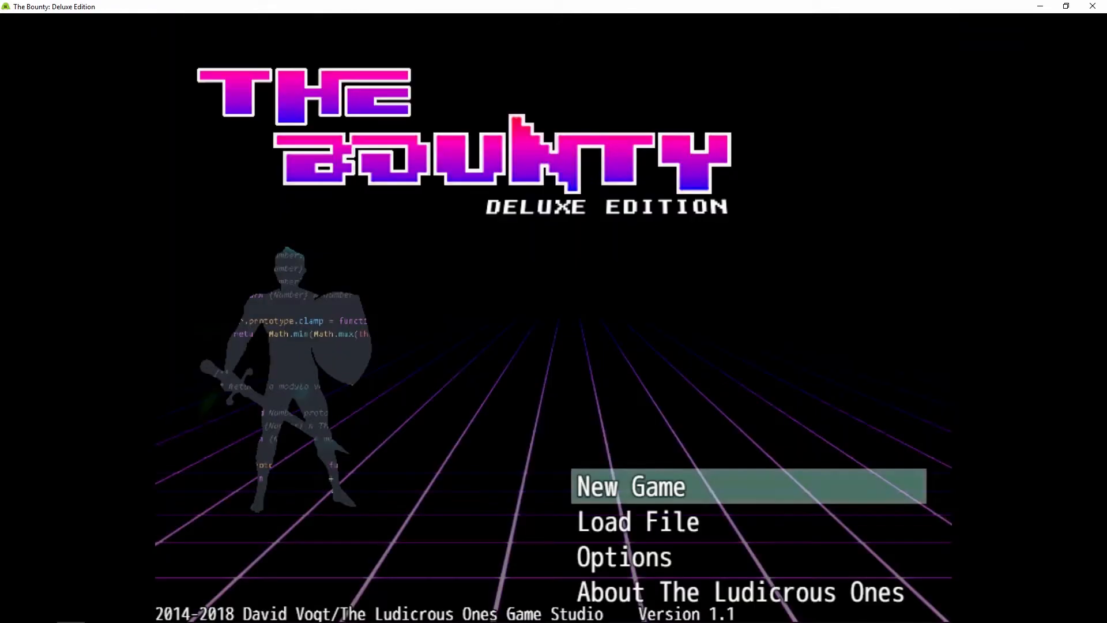
- Reload the save (score 230, HP 316), roam the chest room, and view NewMoon's equipment
{"action": "left_click", "coordinate": [629, 486]}
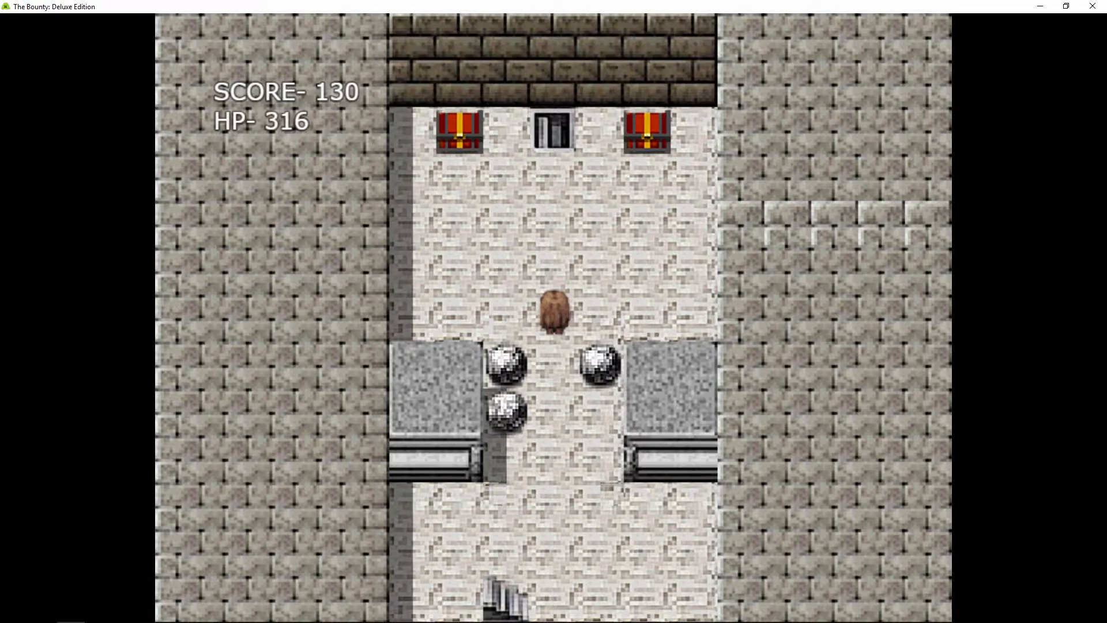
{"action": "key", "text": "Up"}
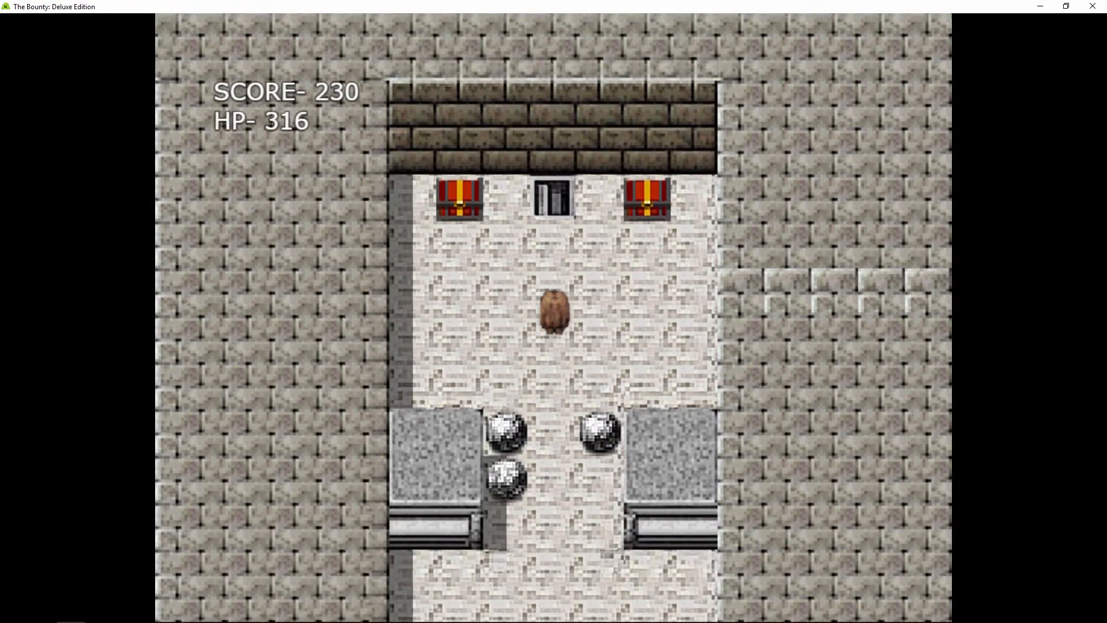
{"action": "key", "text": "Up"}
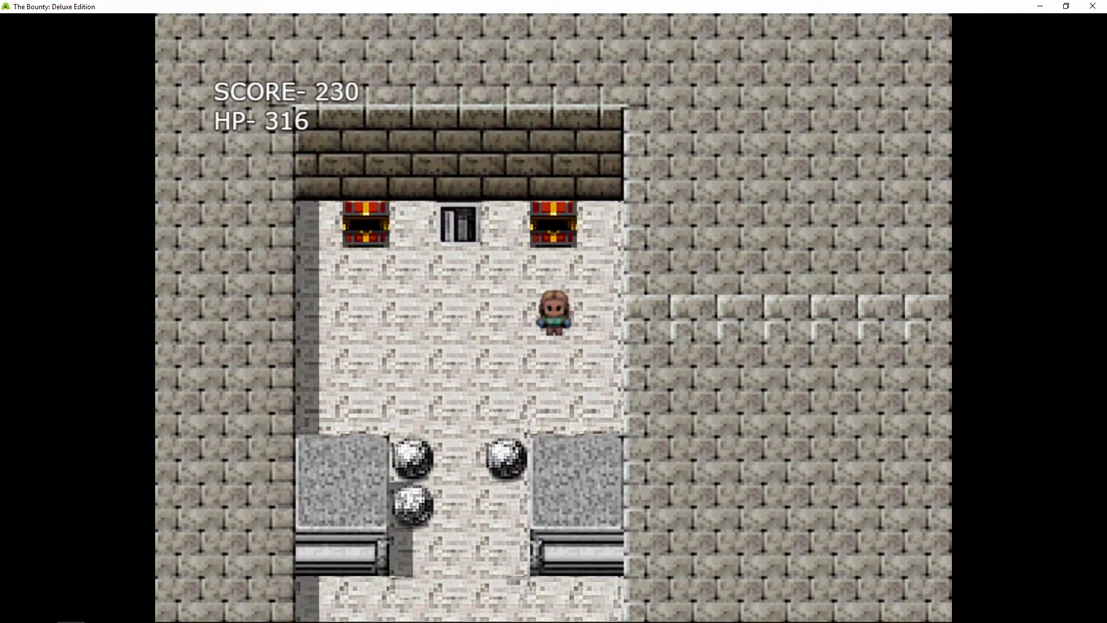
{"action": "key", "text": "Up"}
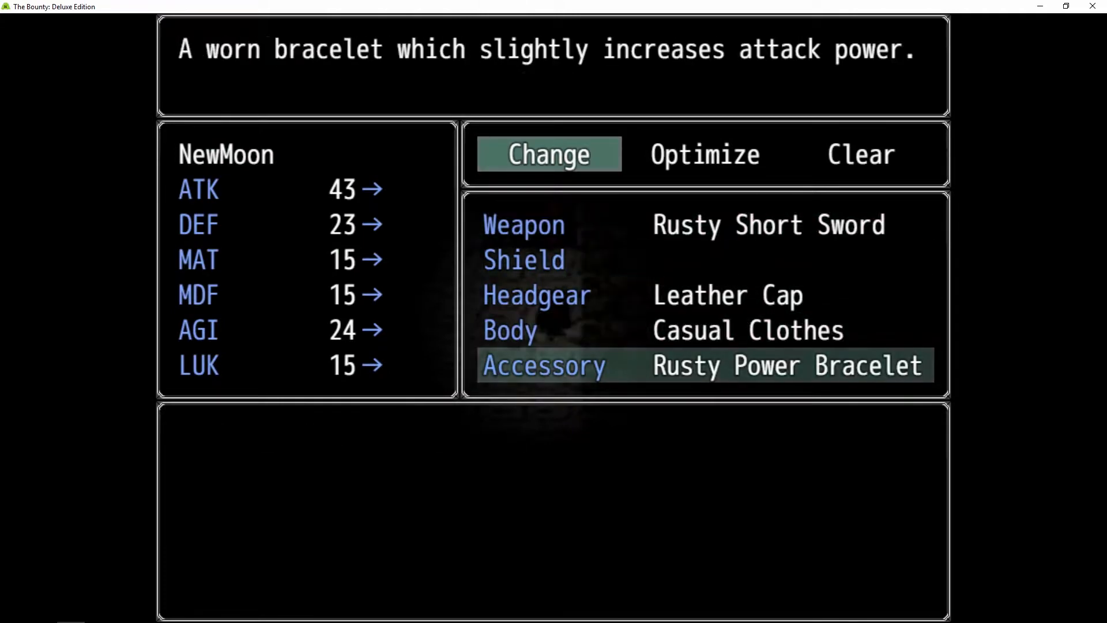
- Leave equipment, explore until score reaches 540, then check the inventory list
{"action": "key", "text": "escape"}
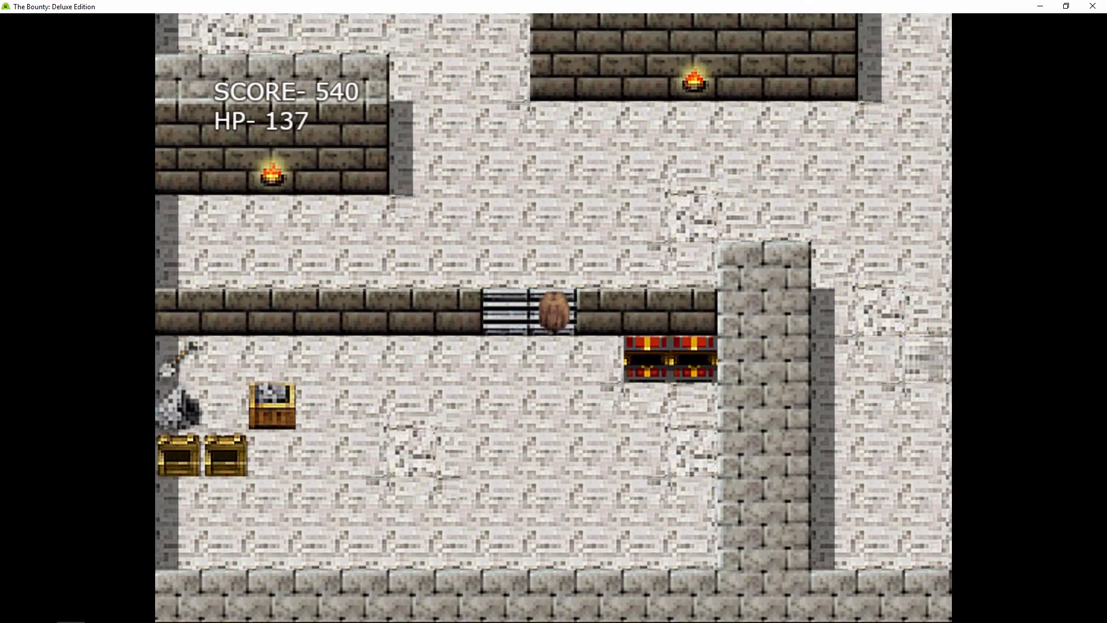
{"action": "key", "text": "Up"}
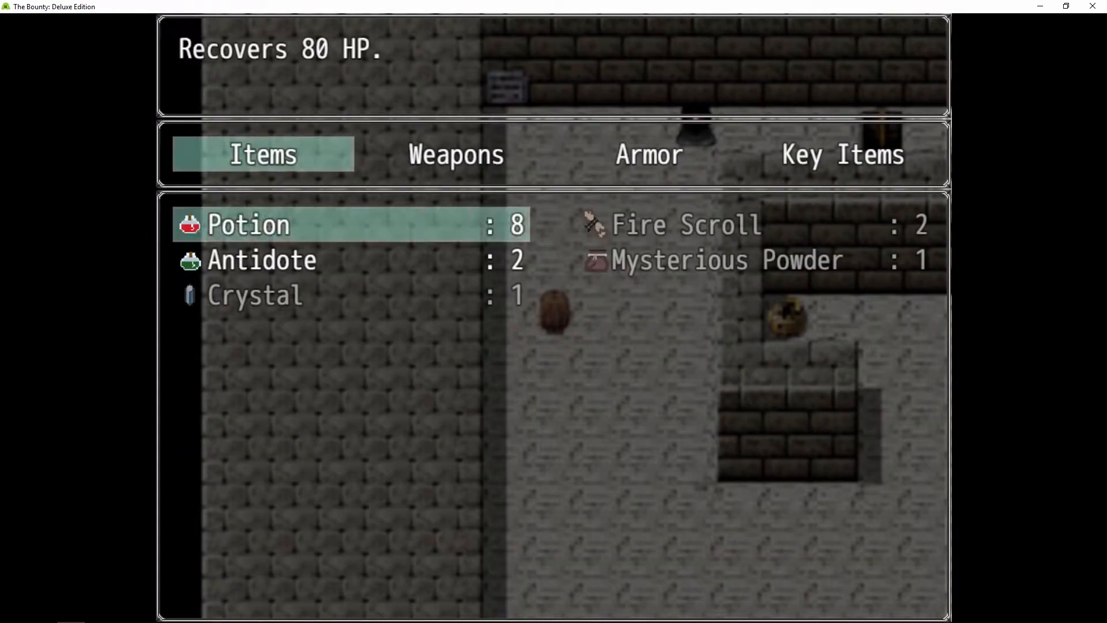
- Close the inventory and walk into an enemy, starting a battle at 282/425 HP
{"action": "key", "text": "escape"}
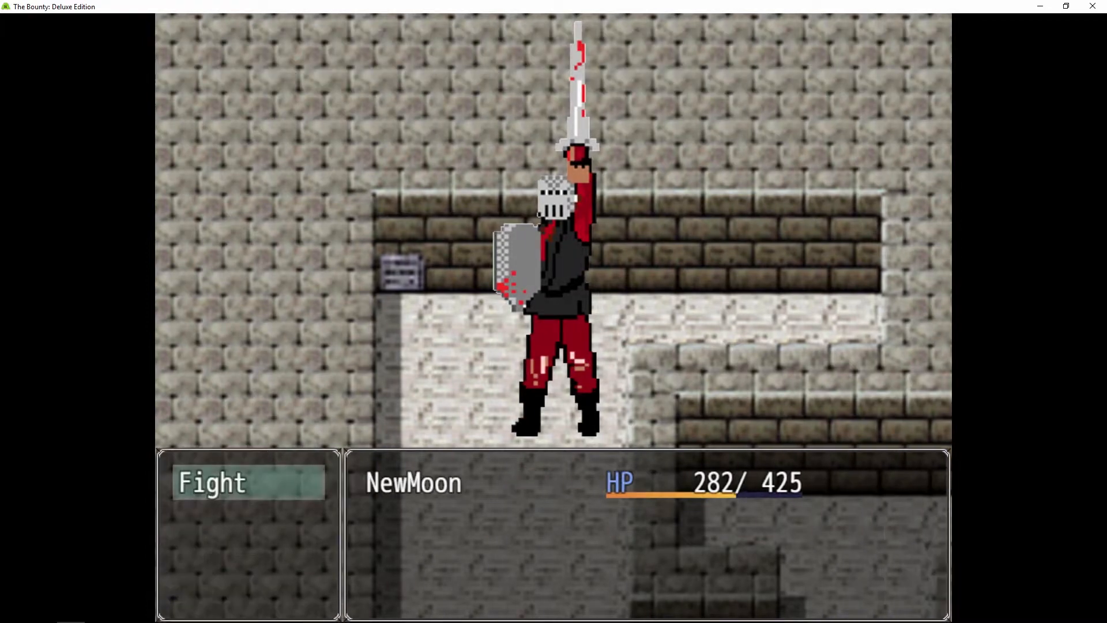
- Fight the enemy, heal via Items to 378 HP, and enter the sandy room
{"action": "left_click", "coordinate": [248, 482]}
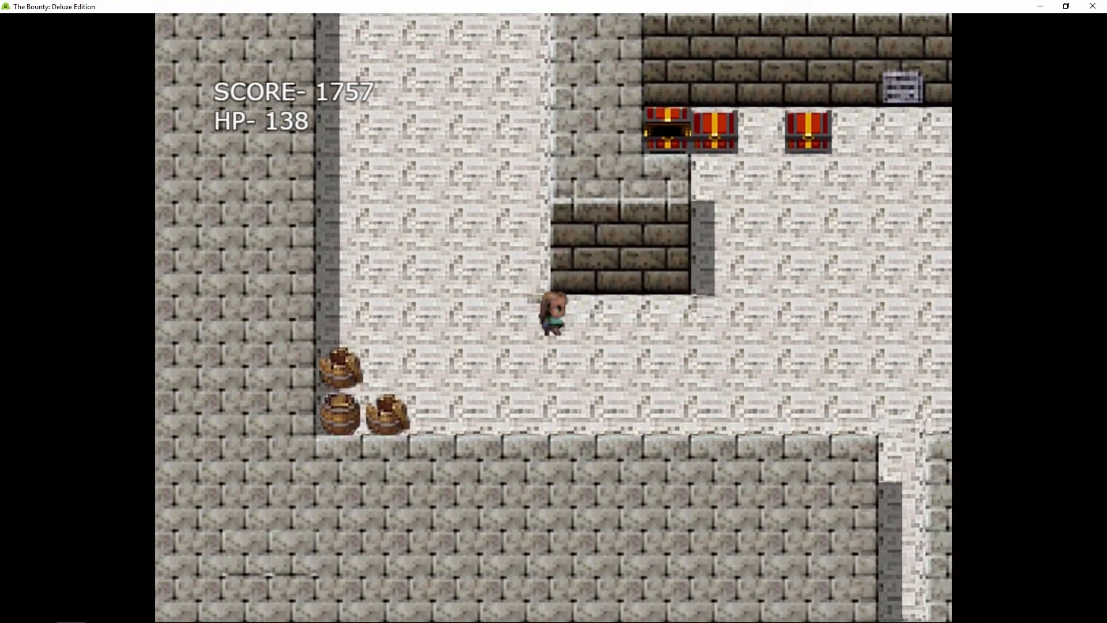
{"action": "key", "text": "up"}
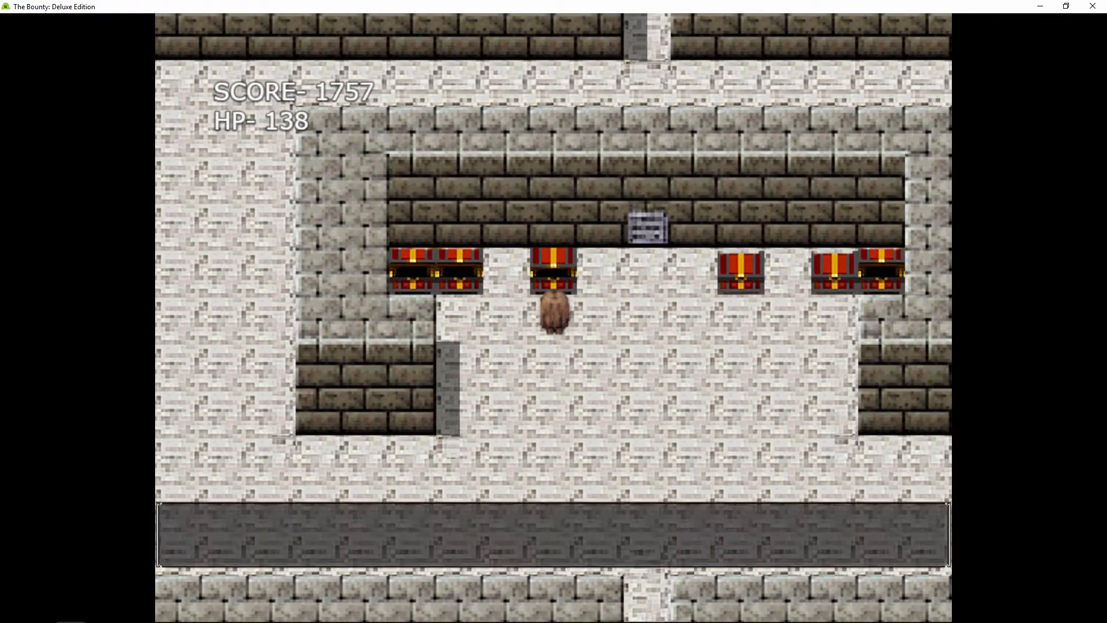
{"action": "key", "text": "i"}
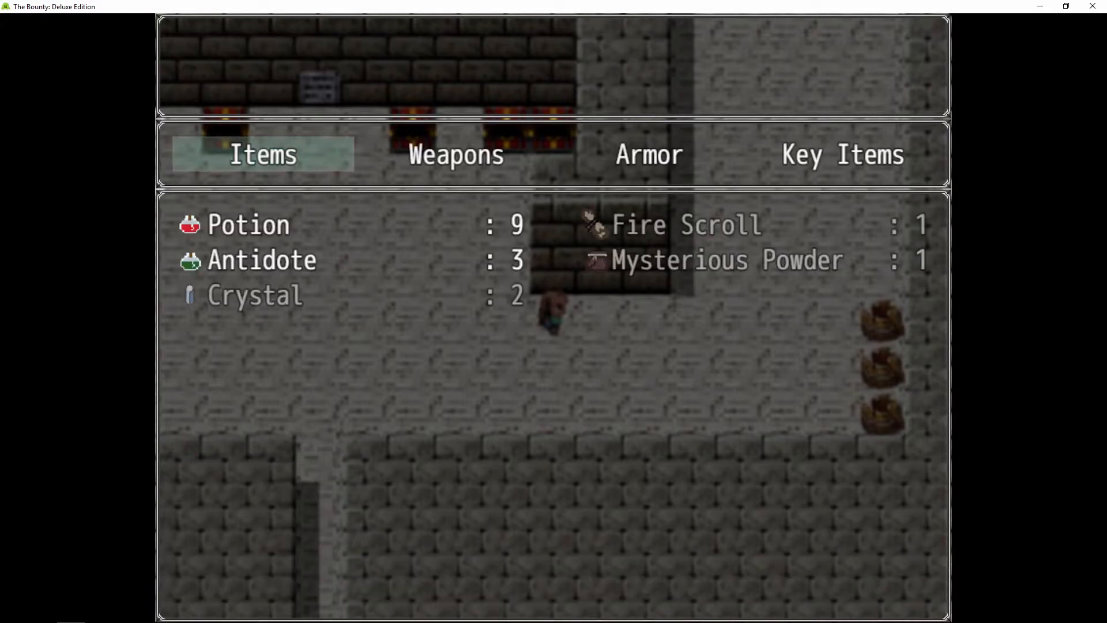
{"action": "left_click", "coordinate": [248, 224]}
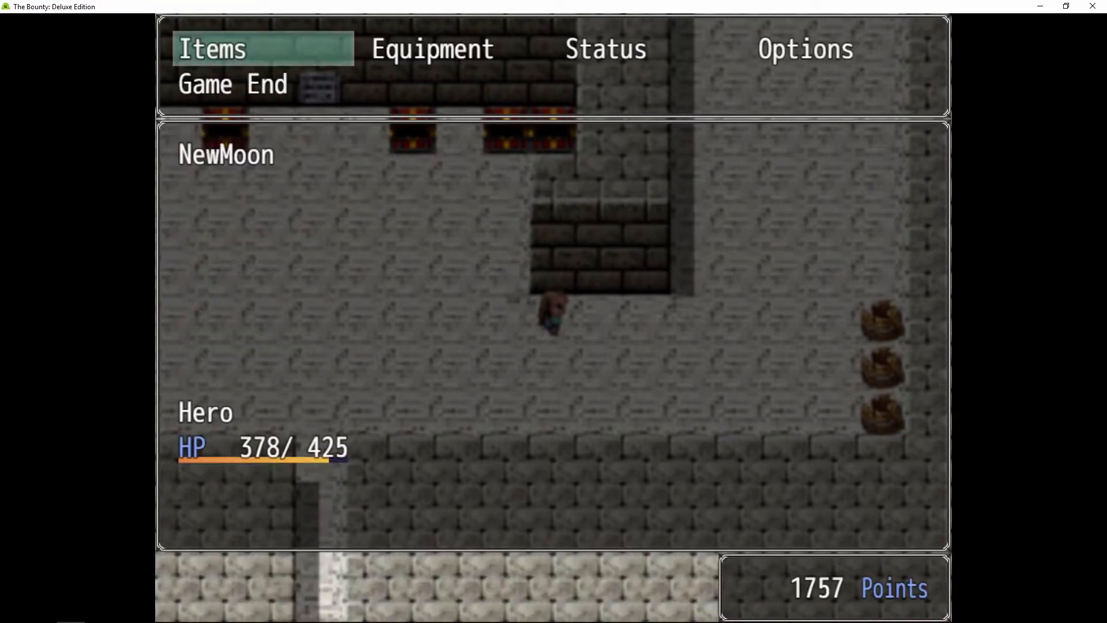
{"action": "key", "text": "escape"}
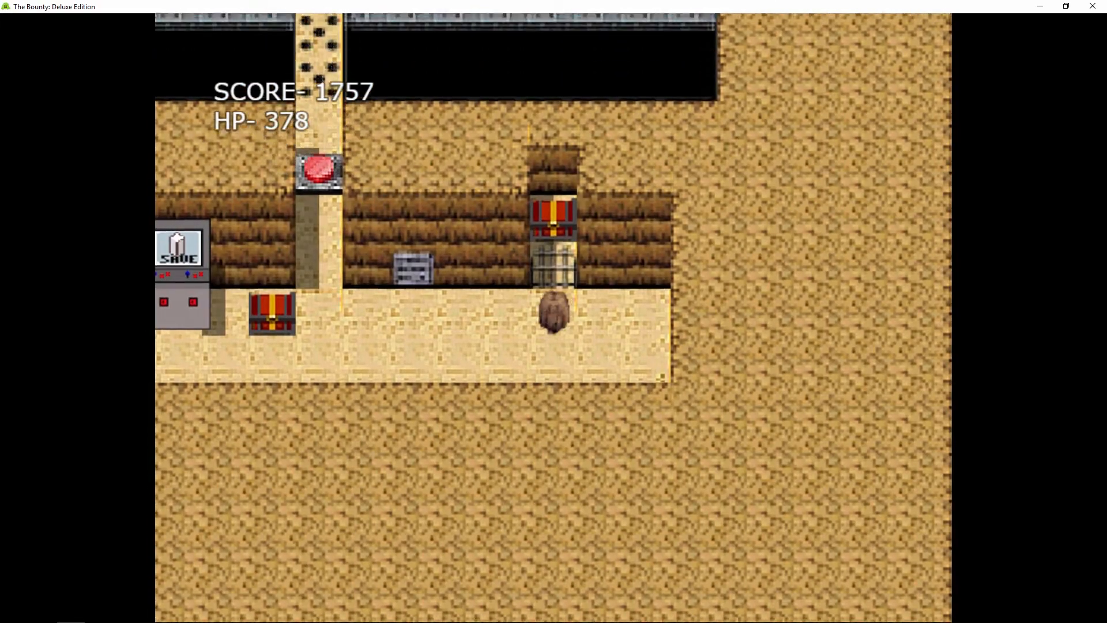
- Use the save machine, answer its prompt, and reach the boulder hall (score 50, HP 350)
{"action": "key", "text": "left"}
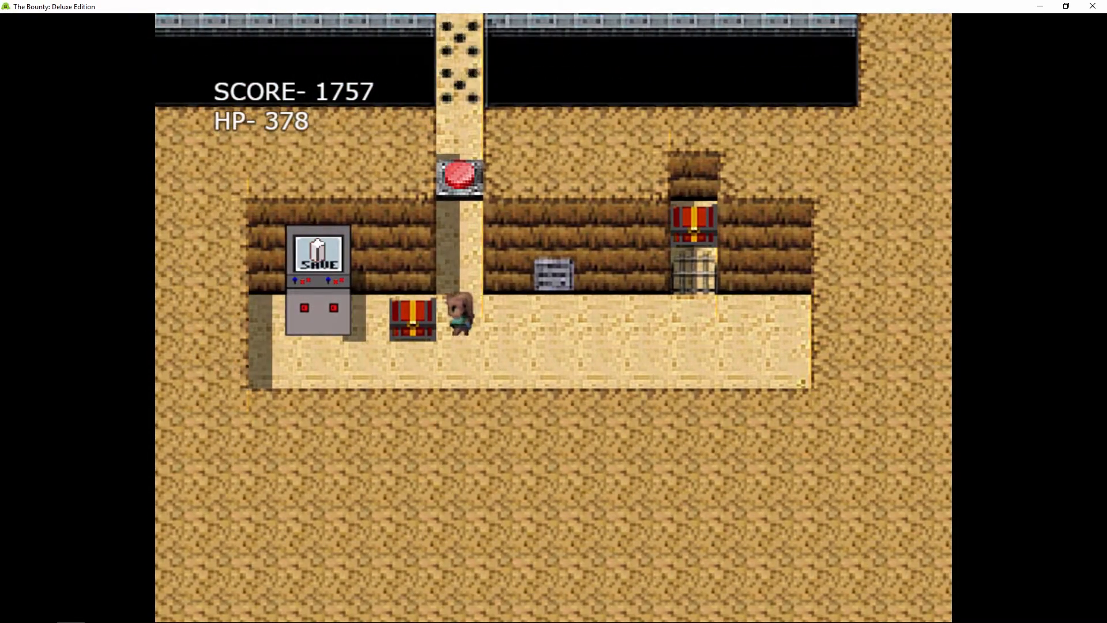
{"action": "key", "text": "Right"}
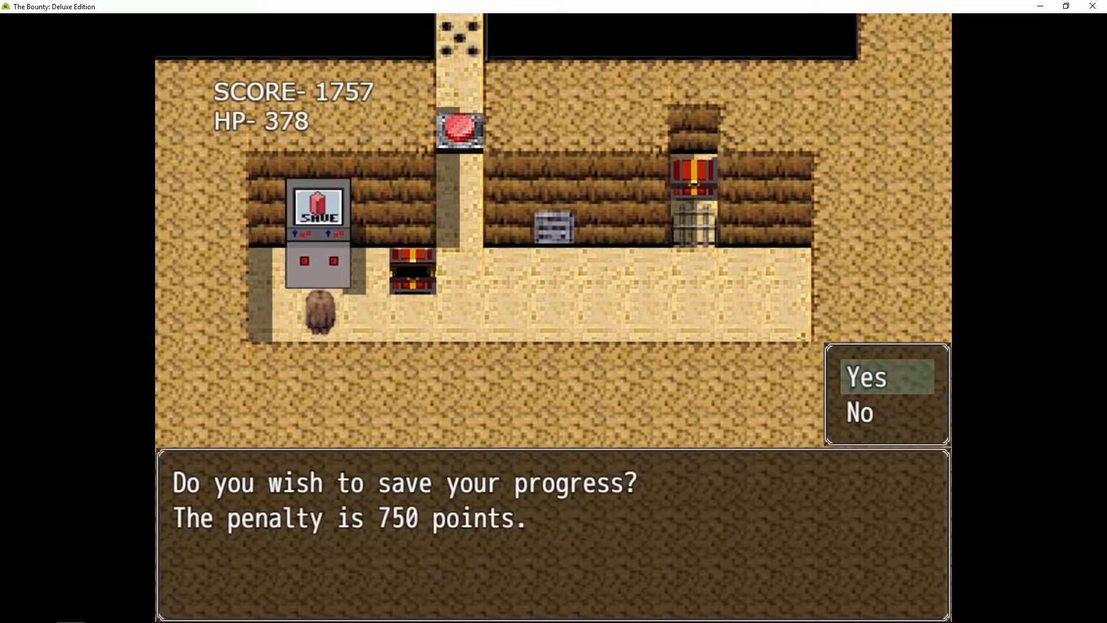
{"action": "key", "text": "Down"}
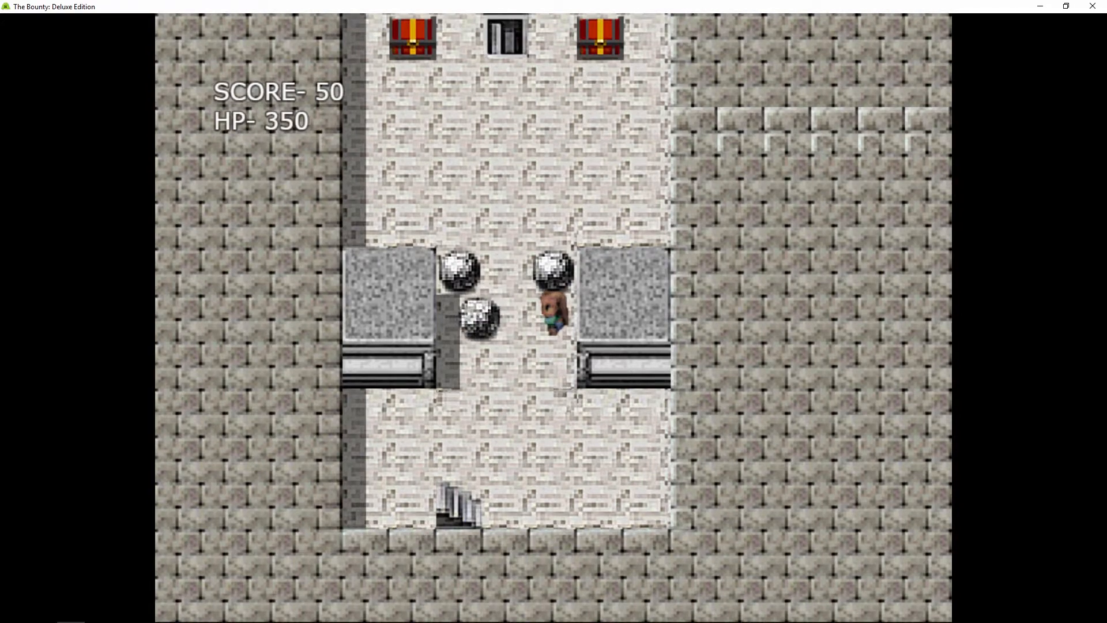
- Walk up to the chests, check Options and Items in the menu, then close it
{"action": "key", "text": "up"}
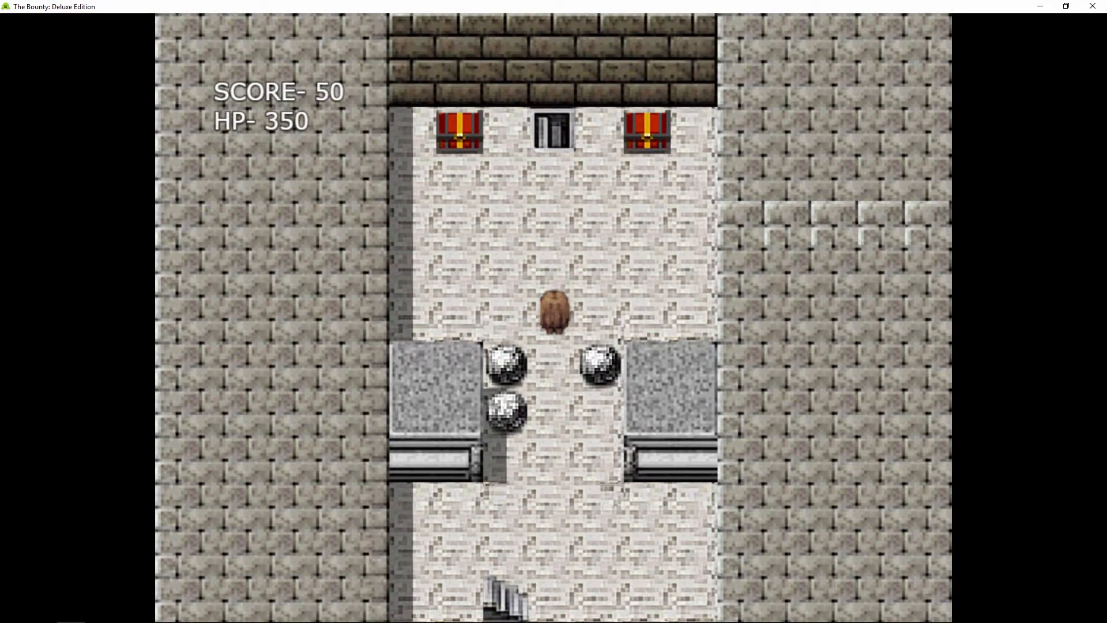
{"action": "key", "text": "Up"}
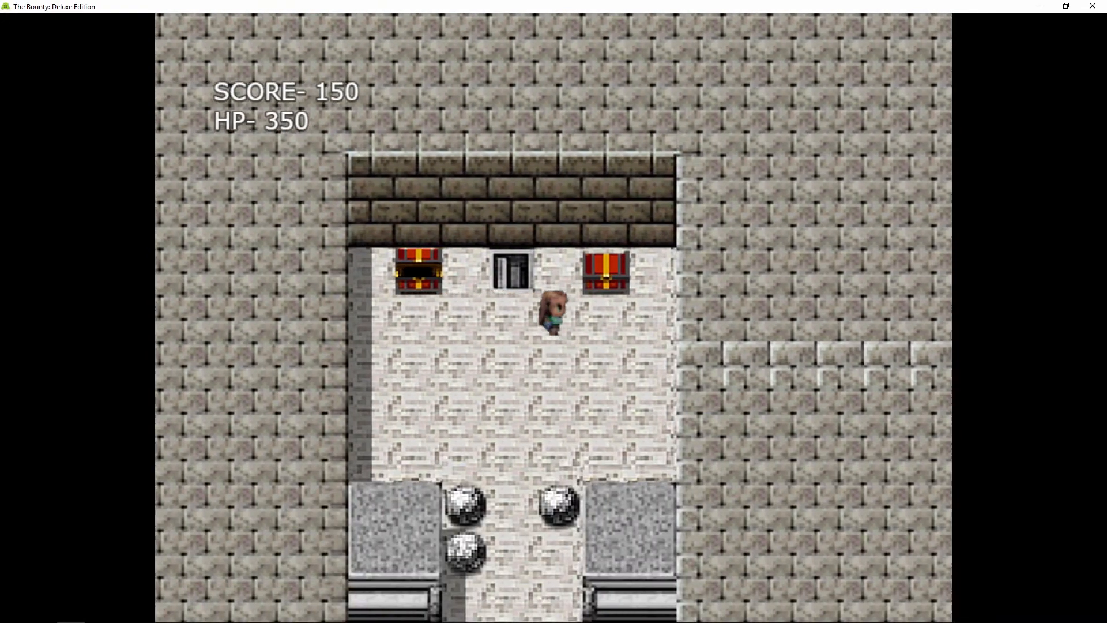
{"action": "key", "text": "escape"}
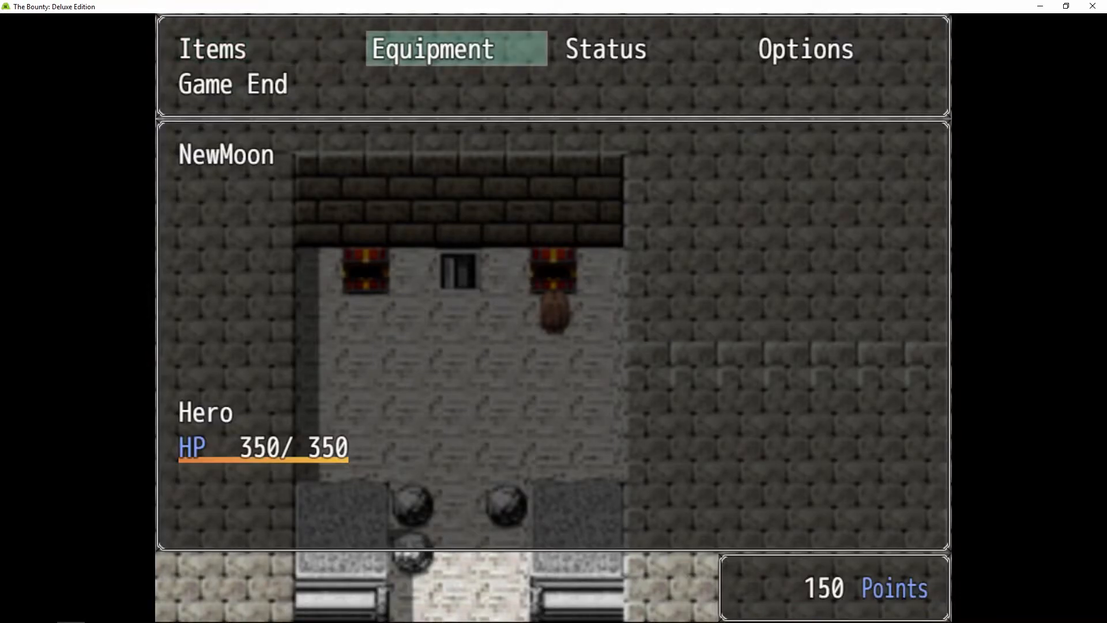
{"action": "left_click", "coordinate": [804, 48]}
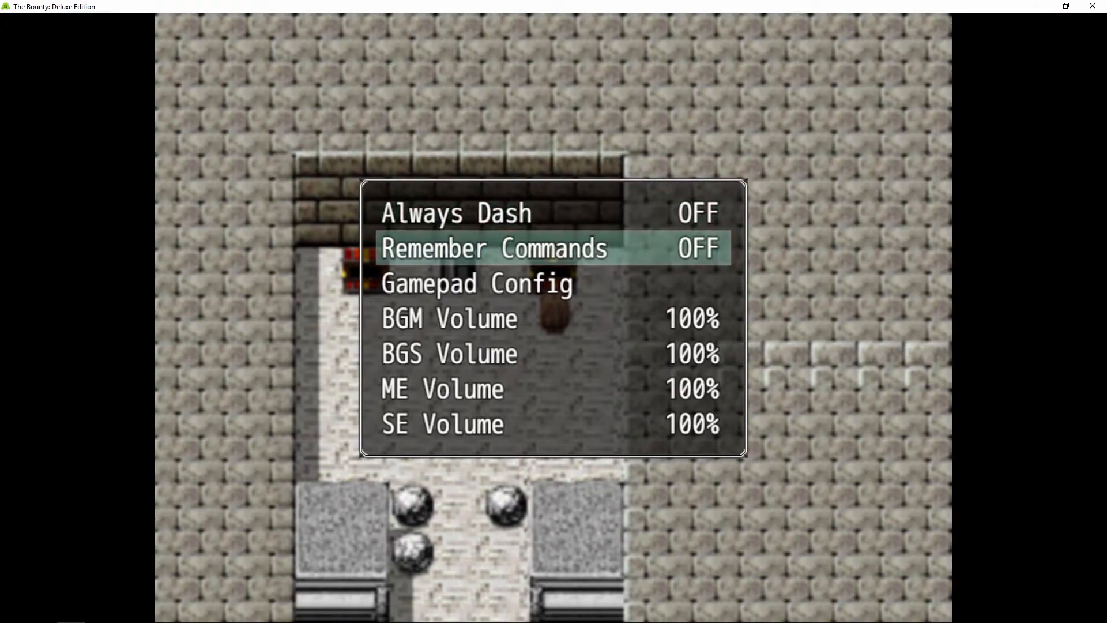
{"action": "key", "text": "up"}
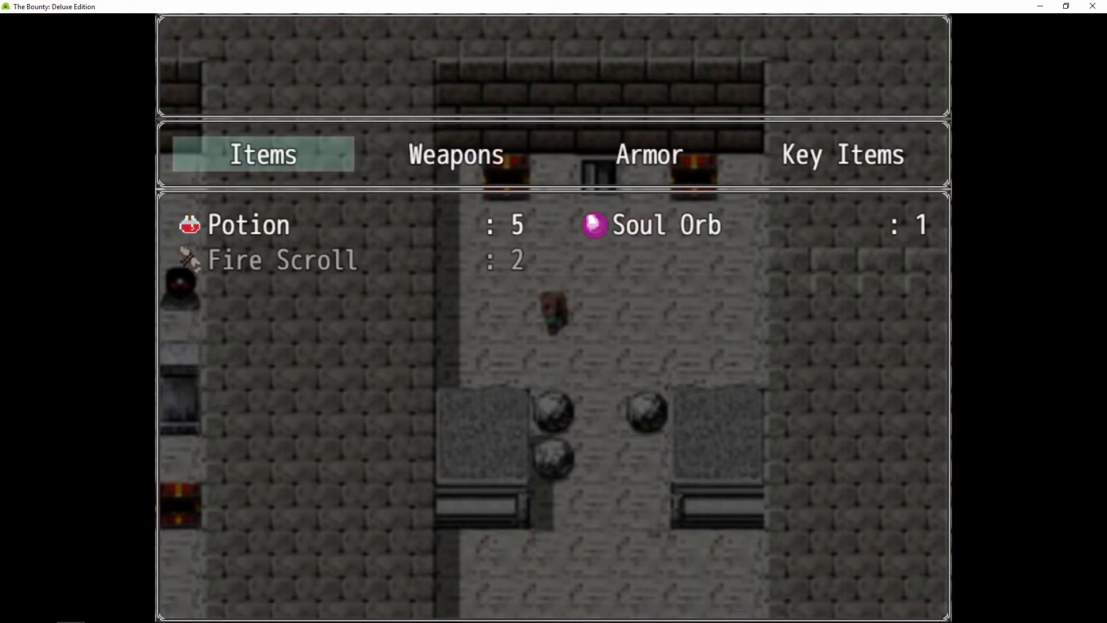
{"action": "key", "text": "escape"}
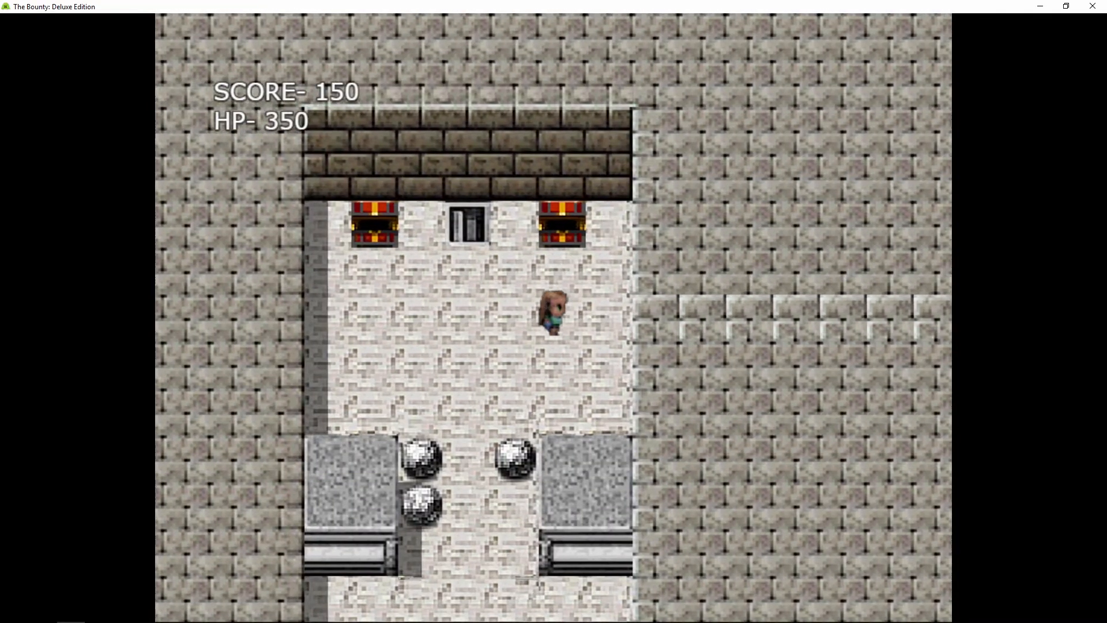
{"action": "key", "text": "Right"}
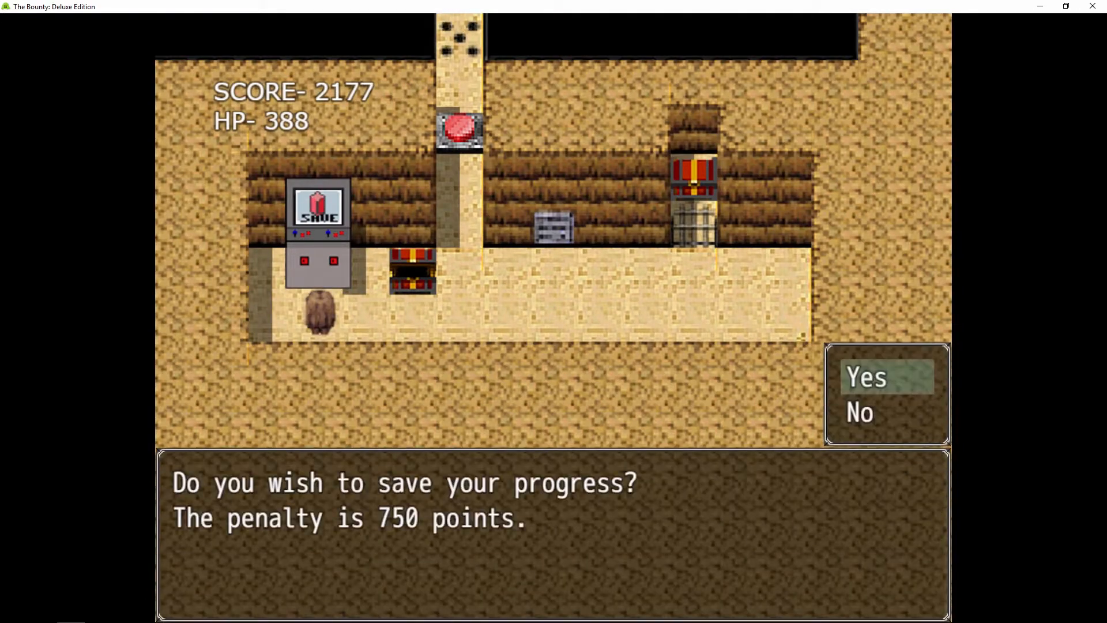
- Accept the 750-point save offer and save to File 2, leaving score 1427
{"action": "left_click", "coordinate": [866, 376]}
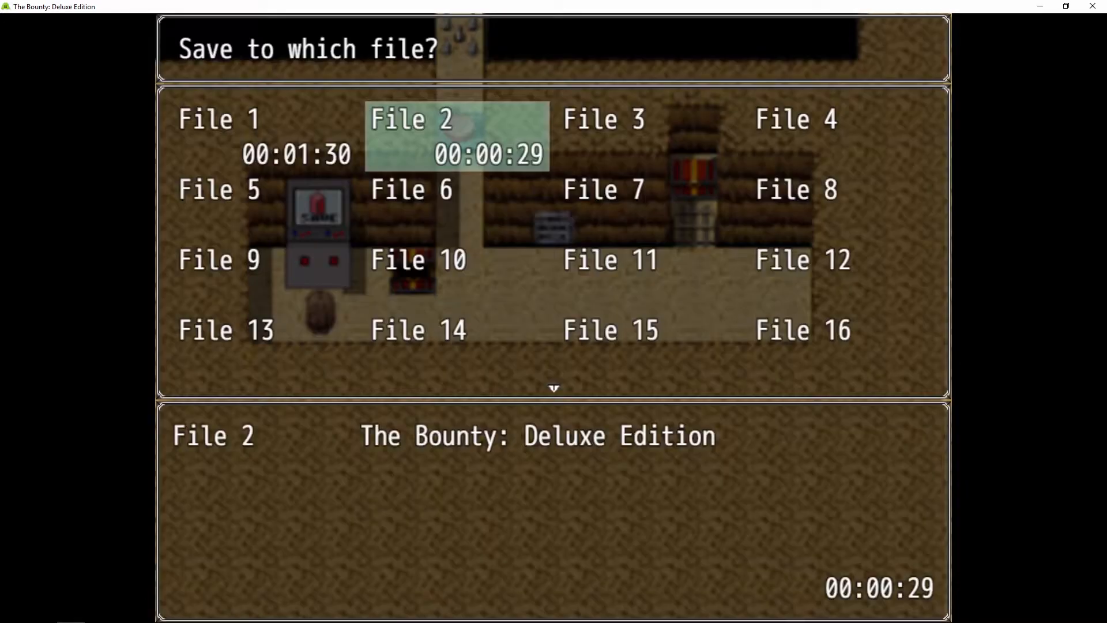
{"action": "key", "text": "Left"}
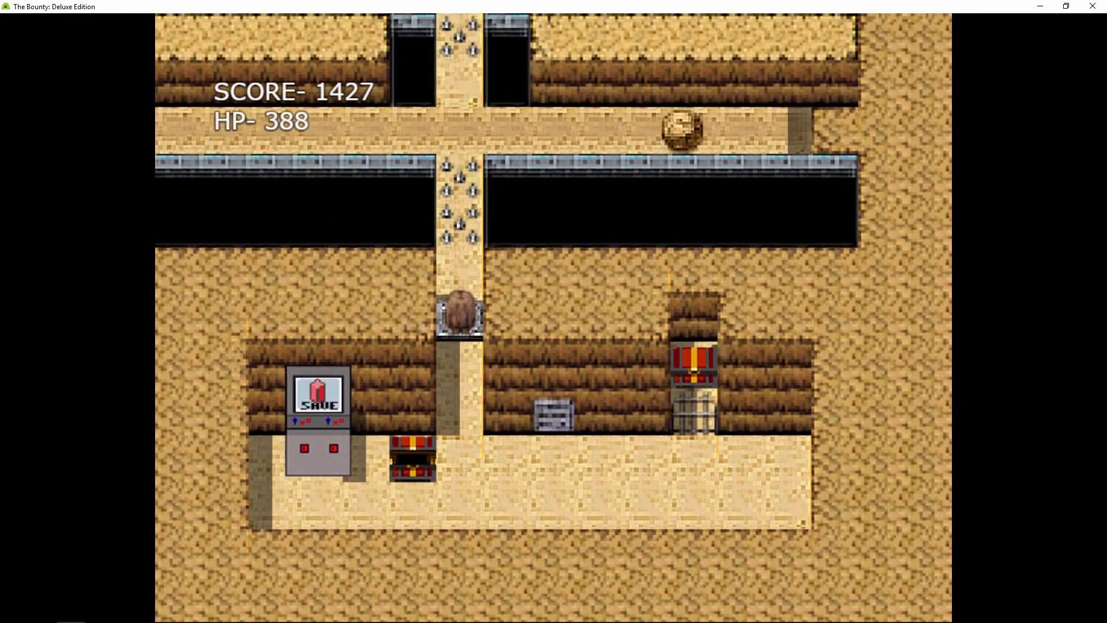
- Walk north past the spikes and chests into the sandstone room, score rising to 1747
{"action": "key", "text": "up"}
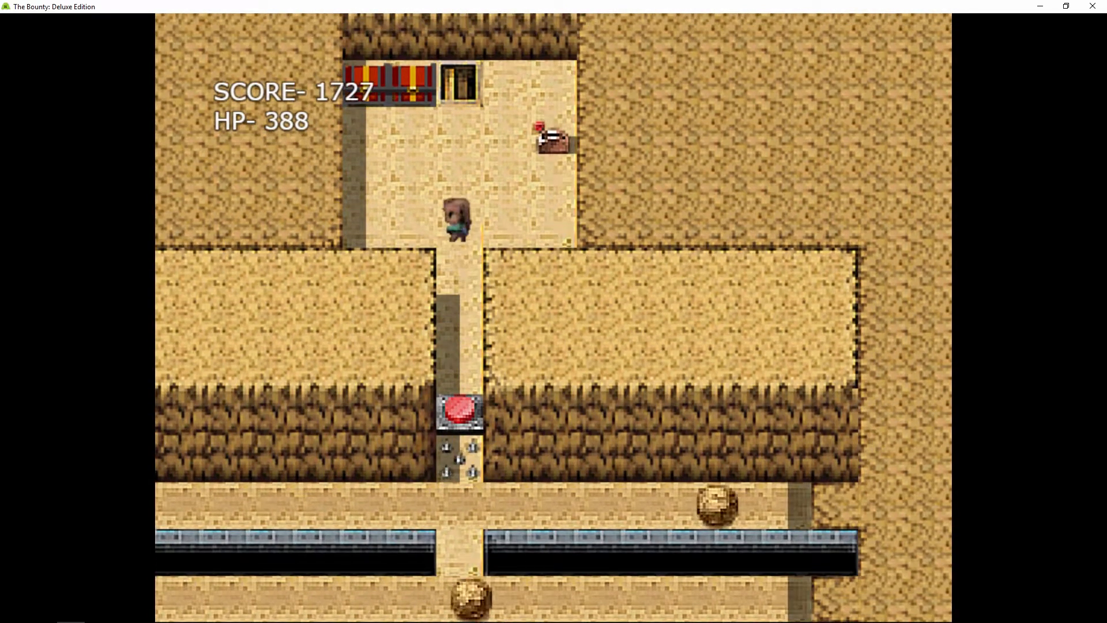
{"action": "key", "text": "up"}
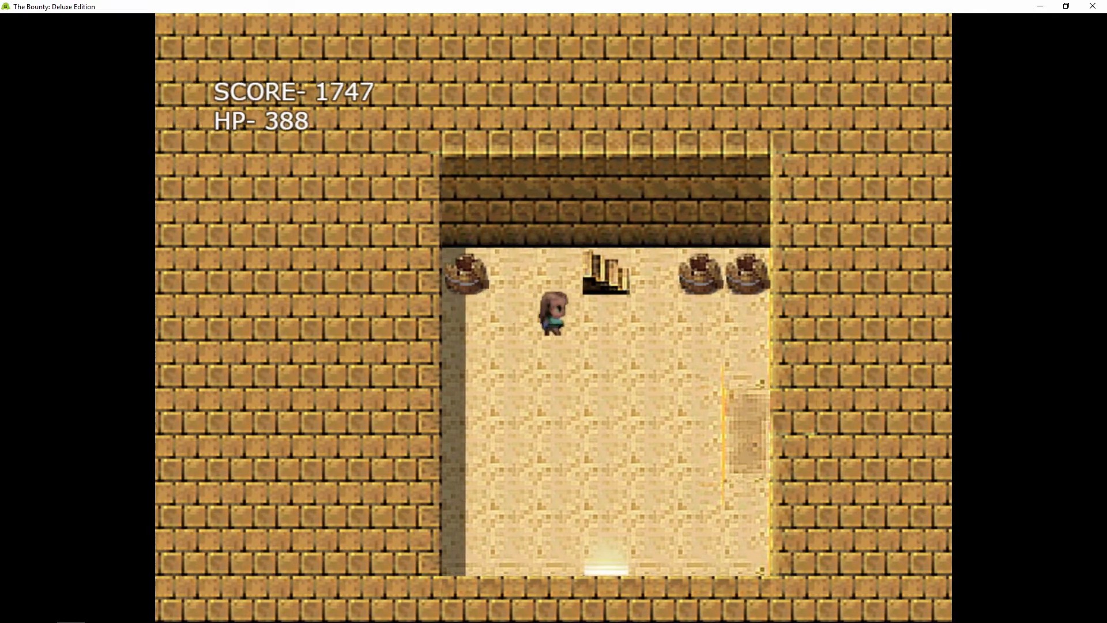
{"action": "key", "text": "Right"}
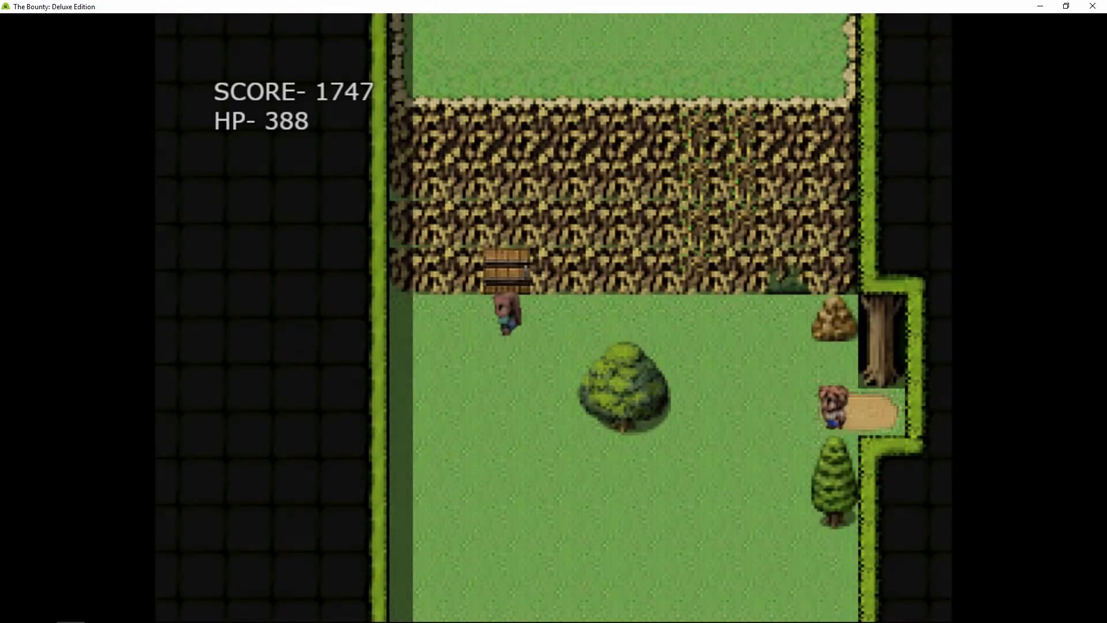
- Cross the grassy field and follow the narrow path into the desert switch room
{"action": "key", "text": "Down"}
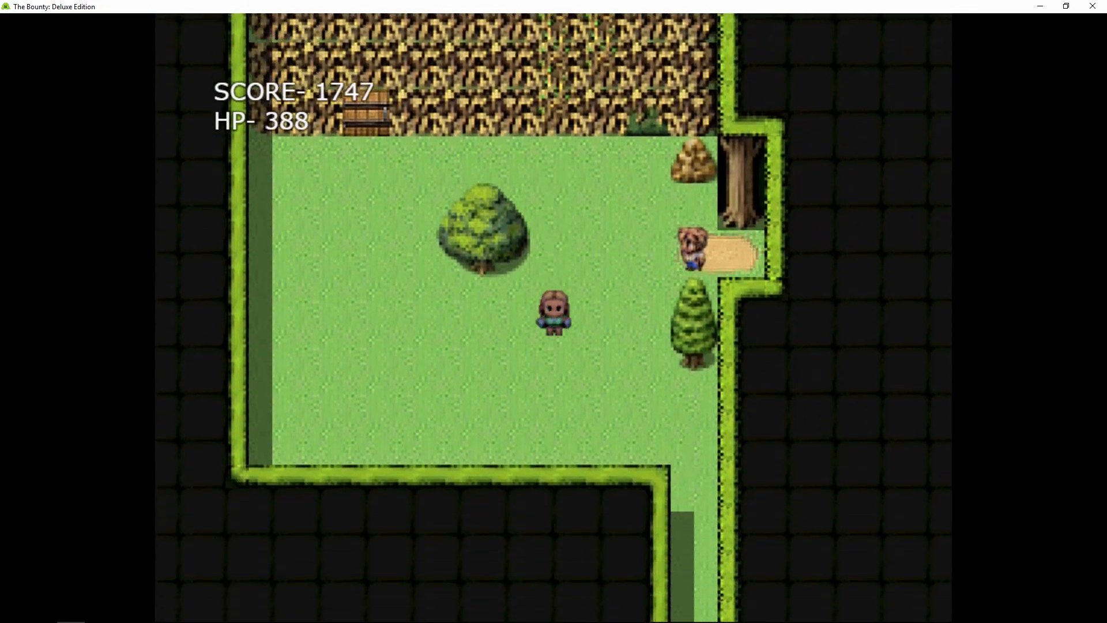
{"action": "key", "text": "right"}
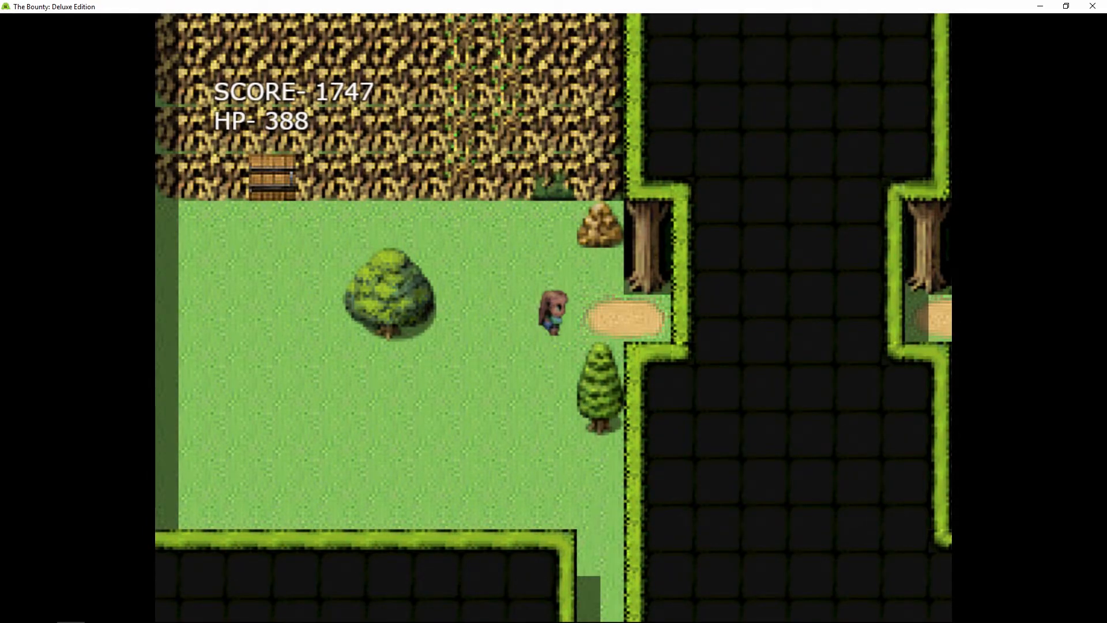
{"action": "key", "text": "Down"}
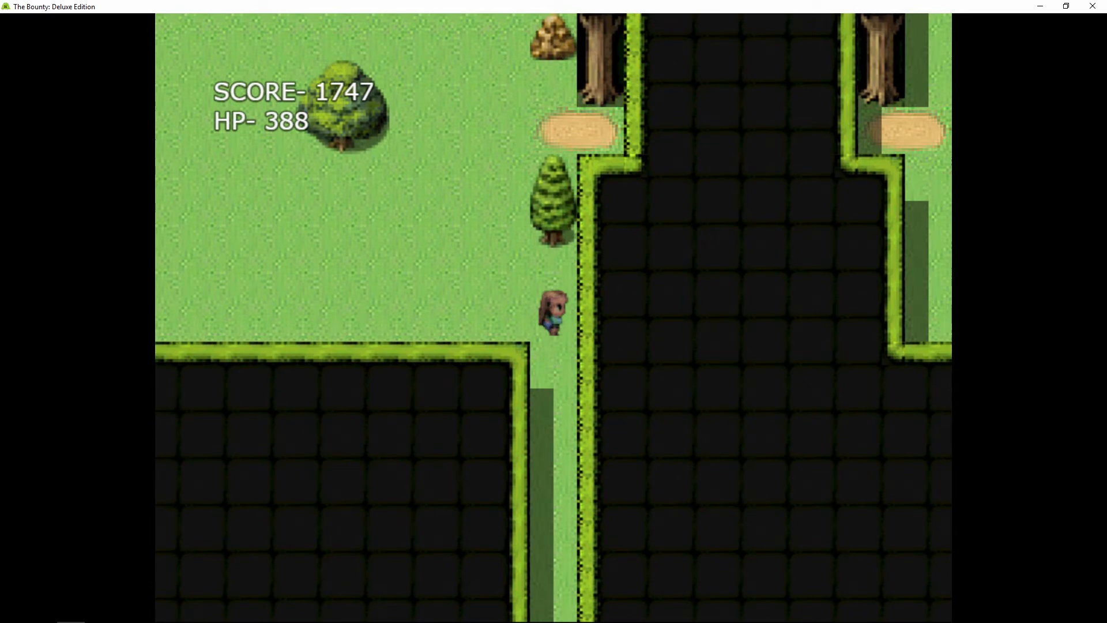
{"action": "key", "text": "down"}
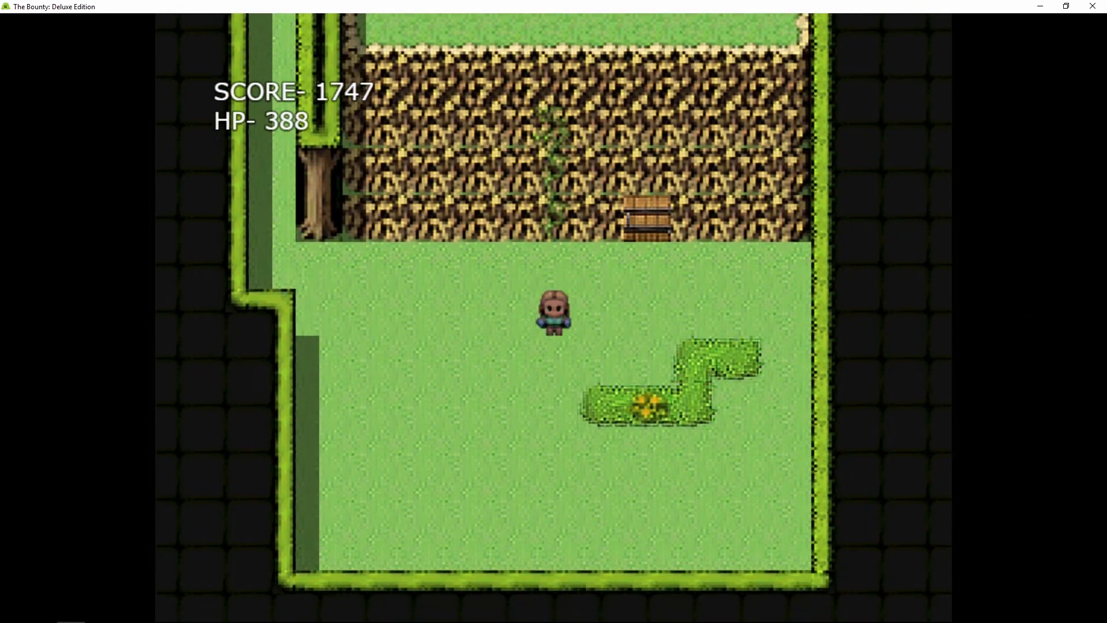
{"action": "key", "text": "up"}
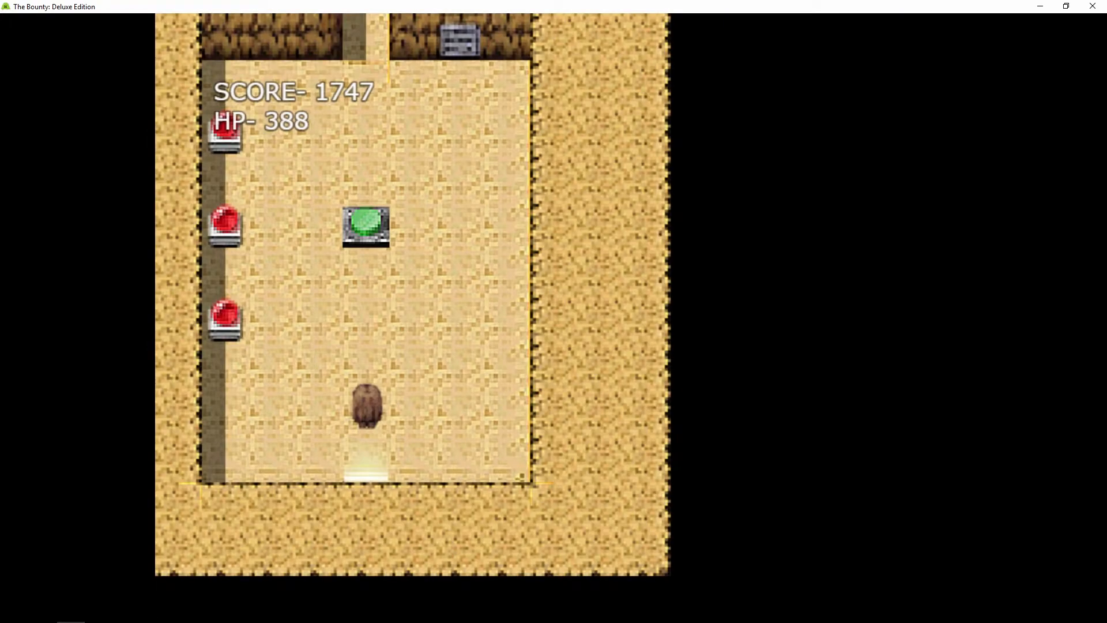
- Trigger the floor plate to turn the orbs purple, light the top orb blue, and head north
{"action": "key", "text": "Up"}
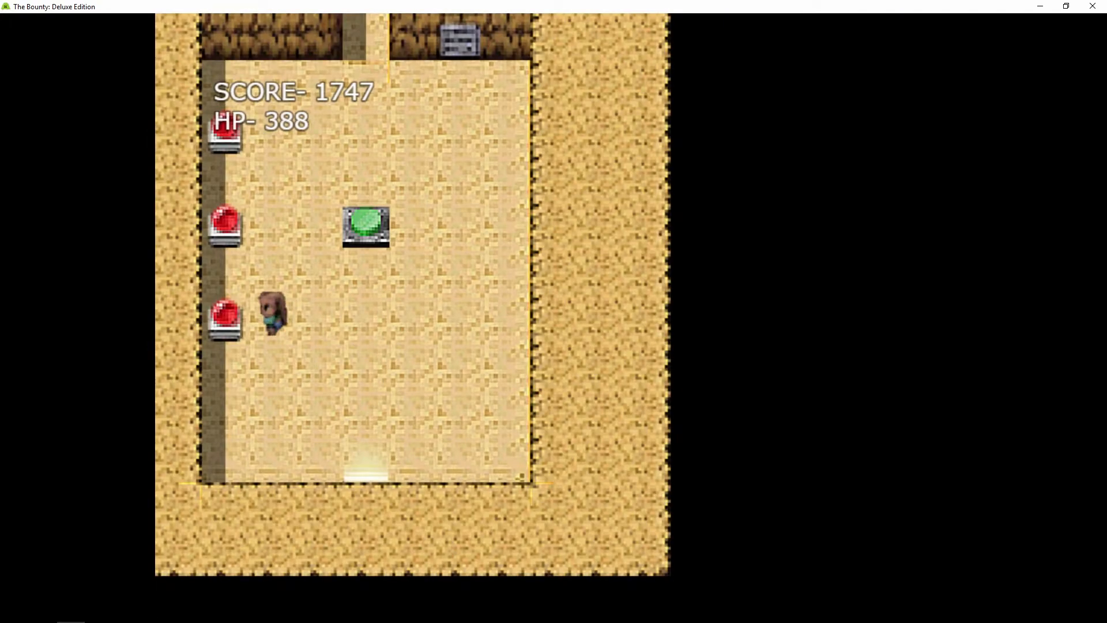
{"action": "key", "text": "up"}
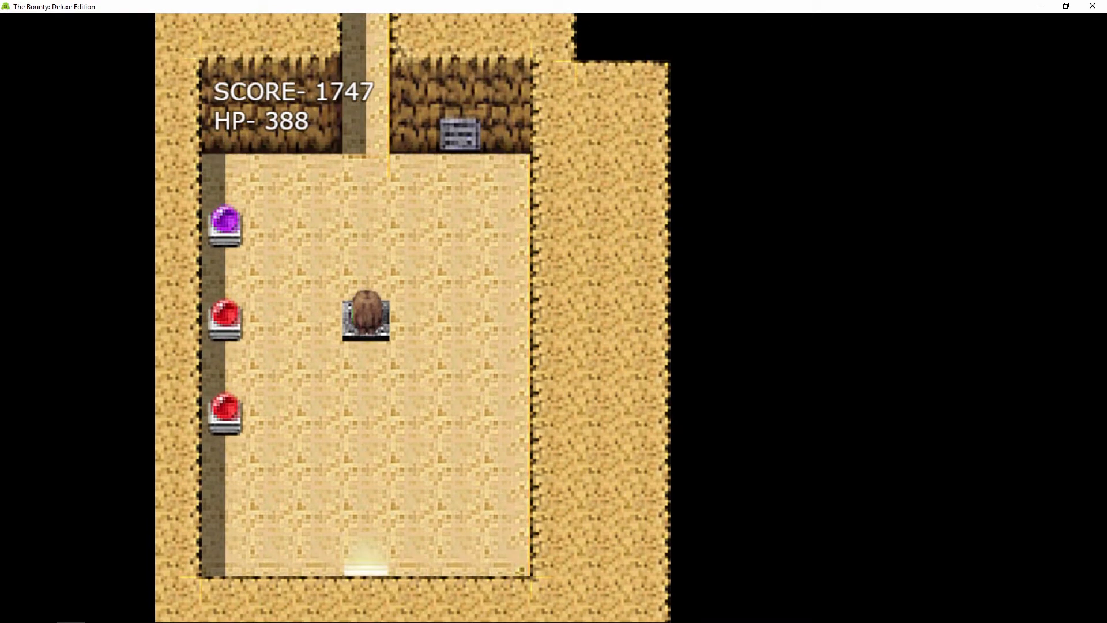
{"action": "key", "text": "Down"}
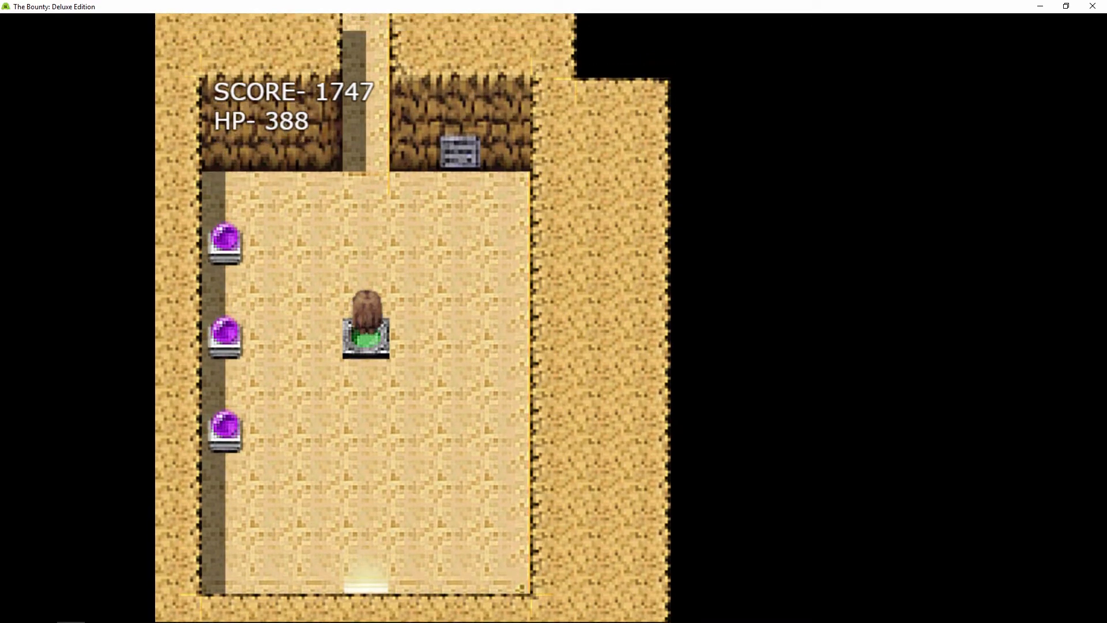
{"action": "key", "text": "Up"}
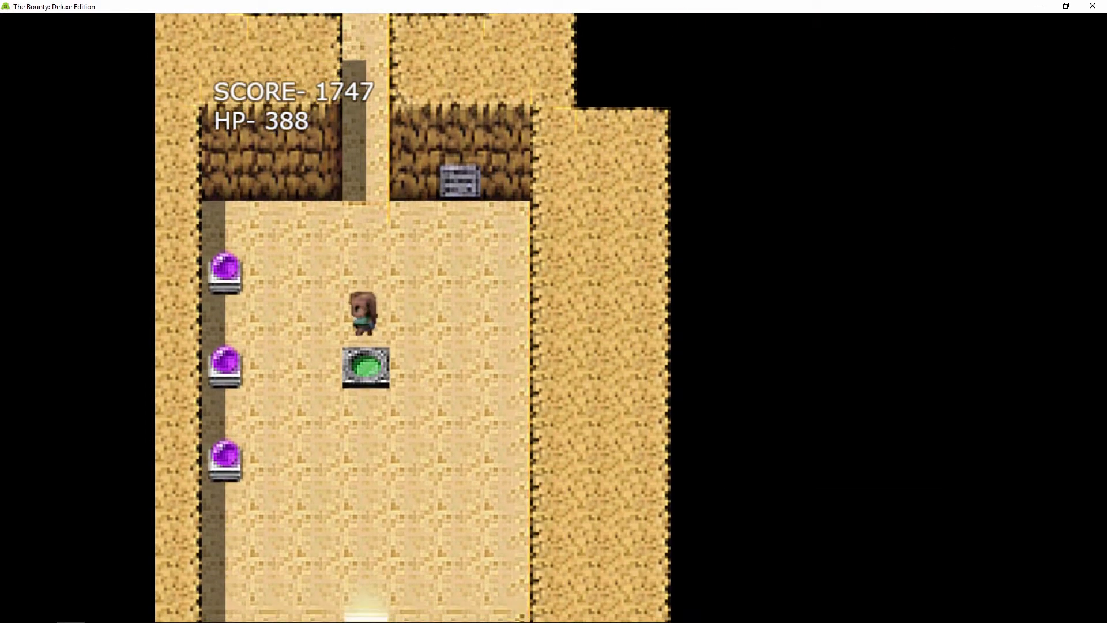
{"action": "key", "text": "Left"}
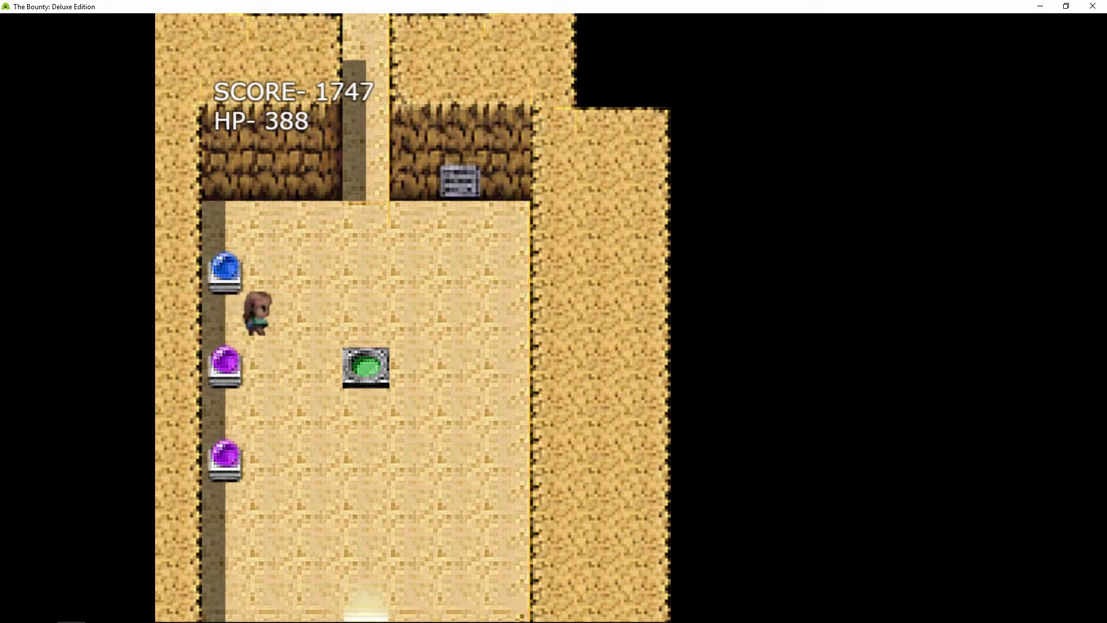
{"action": "key", "text": "Up"}
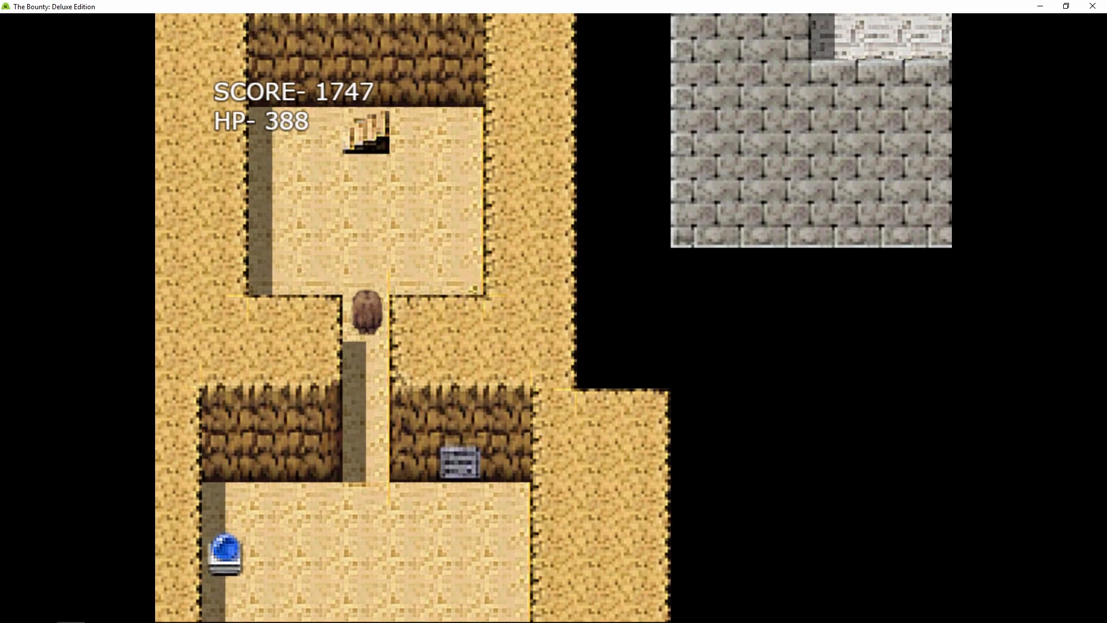
- Open the stone-room chest and take the Warhammer
{"action": "key", "text": "Up"}
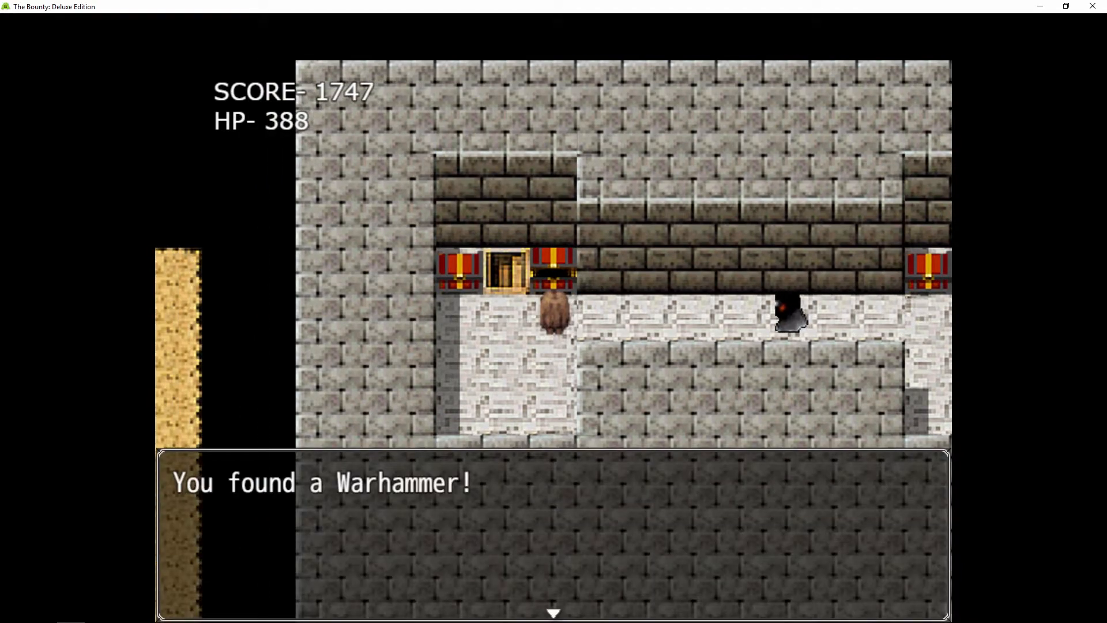
{"action": "key", "text": "escape"}
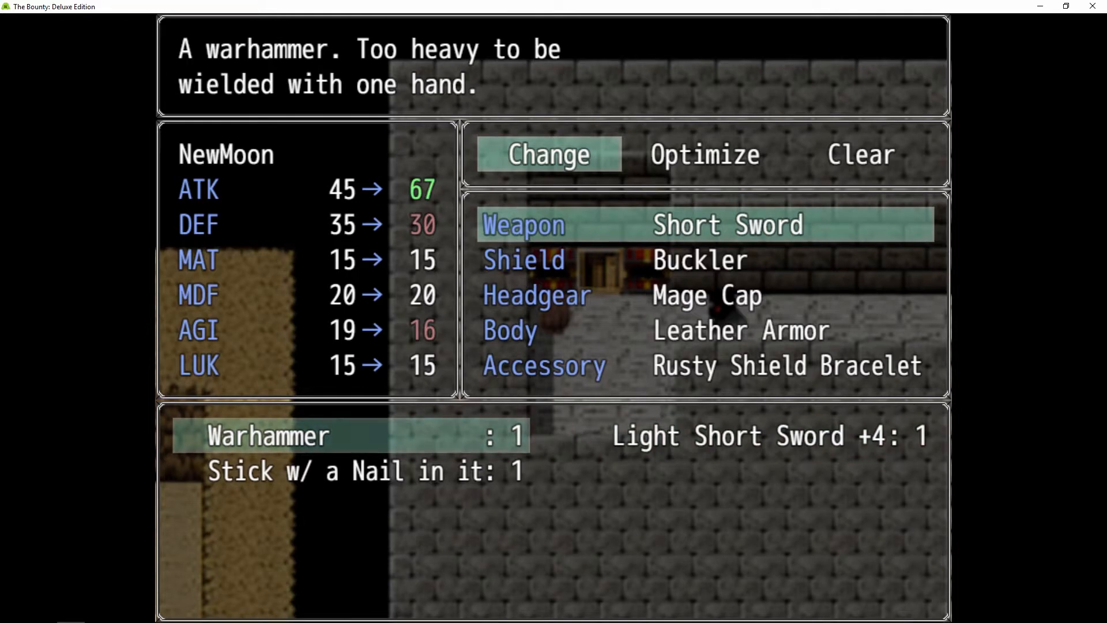
- Equip the Warhammer in place of the Short Sword
{"action": "left_click", "coordinate": [754, 435]}
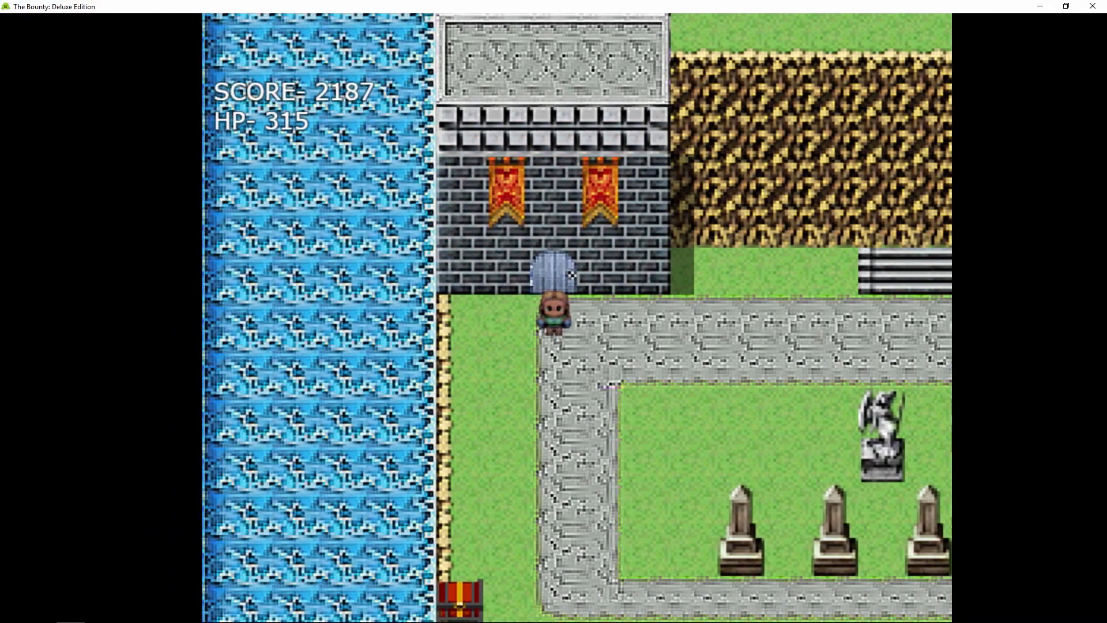
- Walk through the graveyard to the riverside chests and open the item inventory
{"action": "key", "text": "Down"}
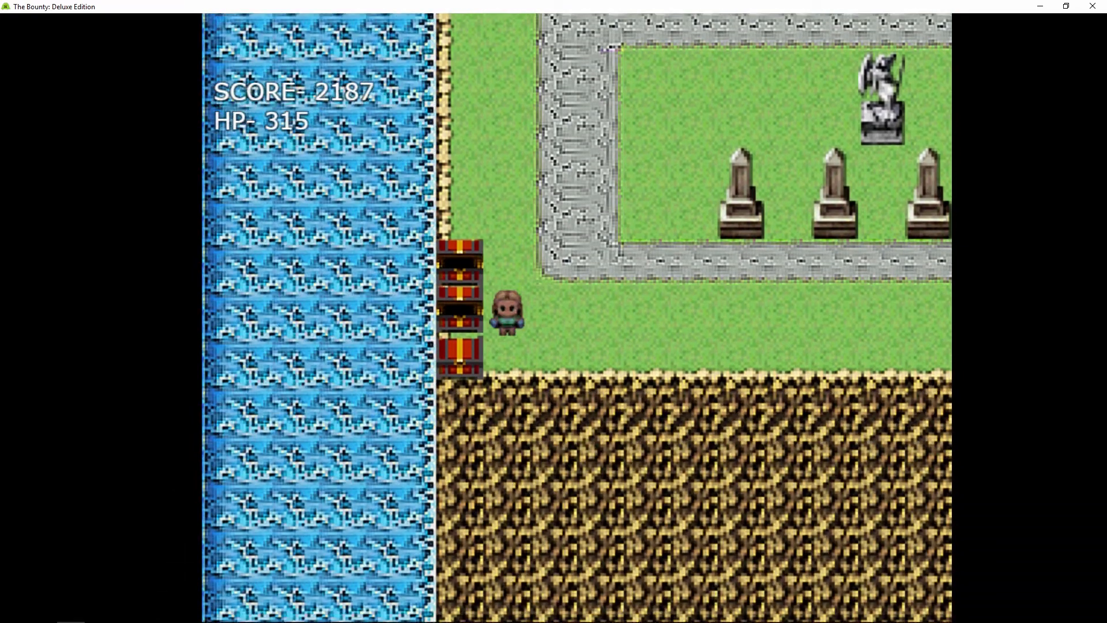
{"action": "key", "text": "Right"}
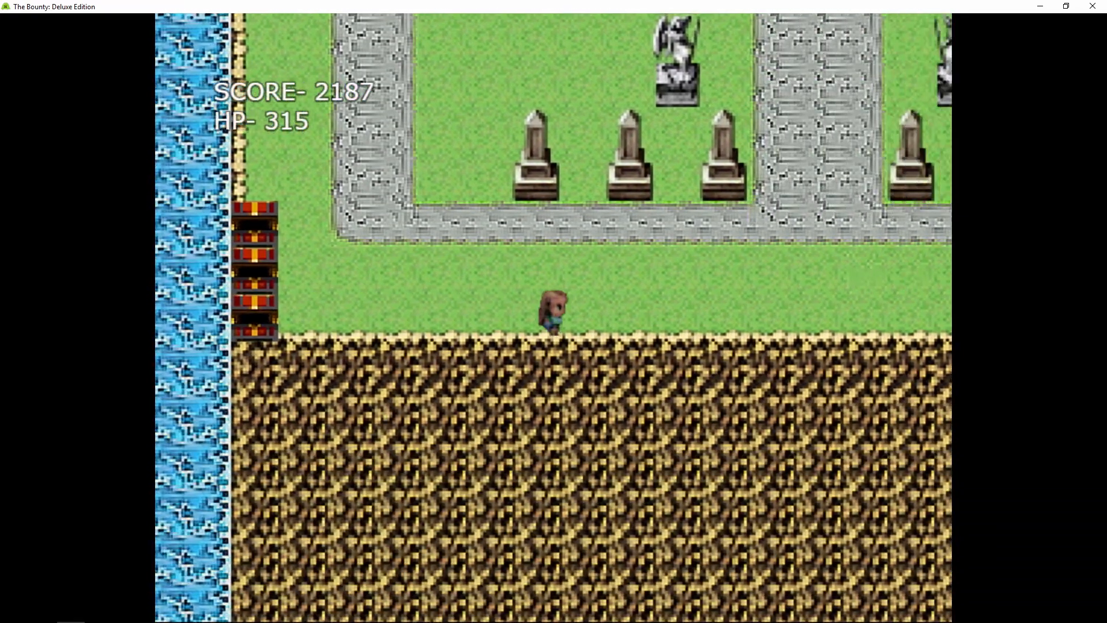
{"action": "key", "text": "Up"}
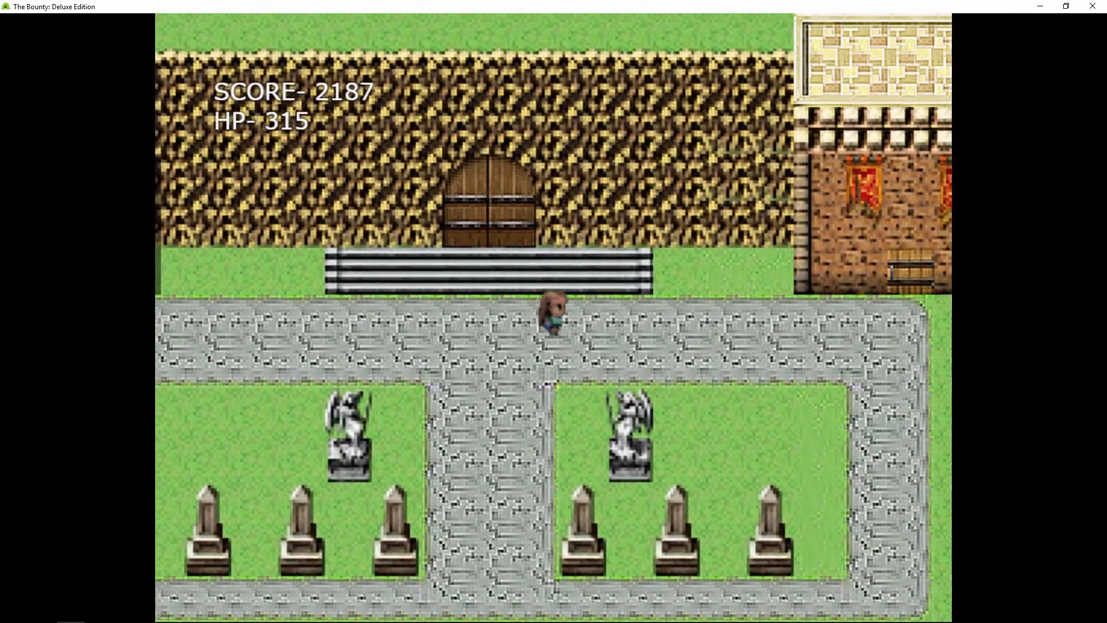
{"action": "key", "text": "Right"}
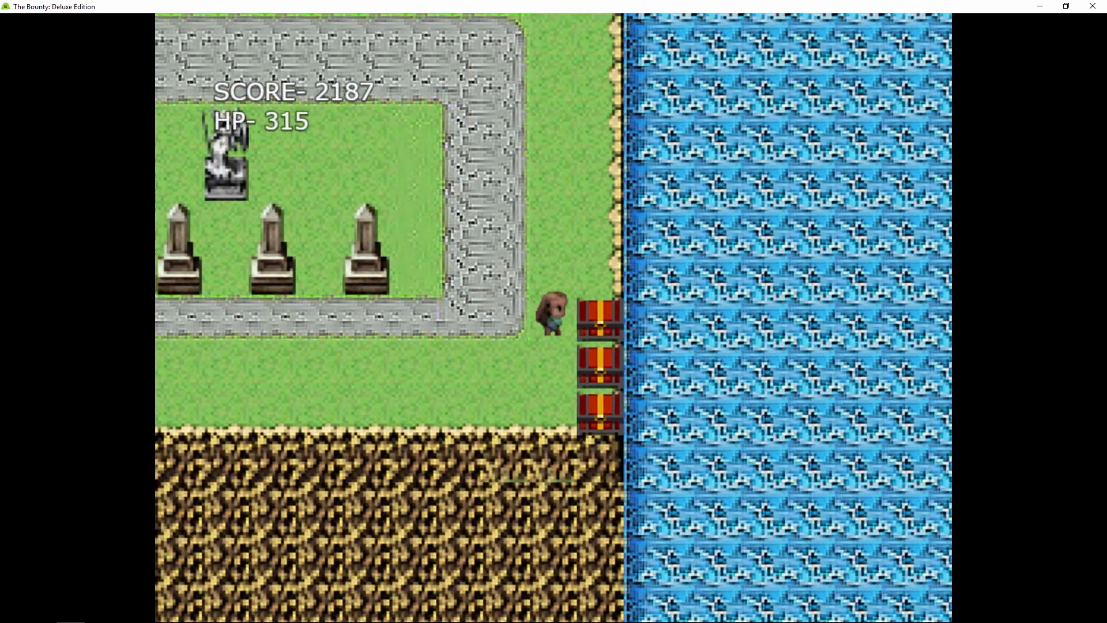
{"action": "key", "text": "up"}
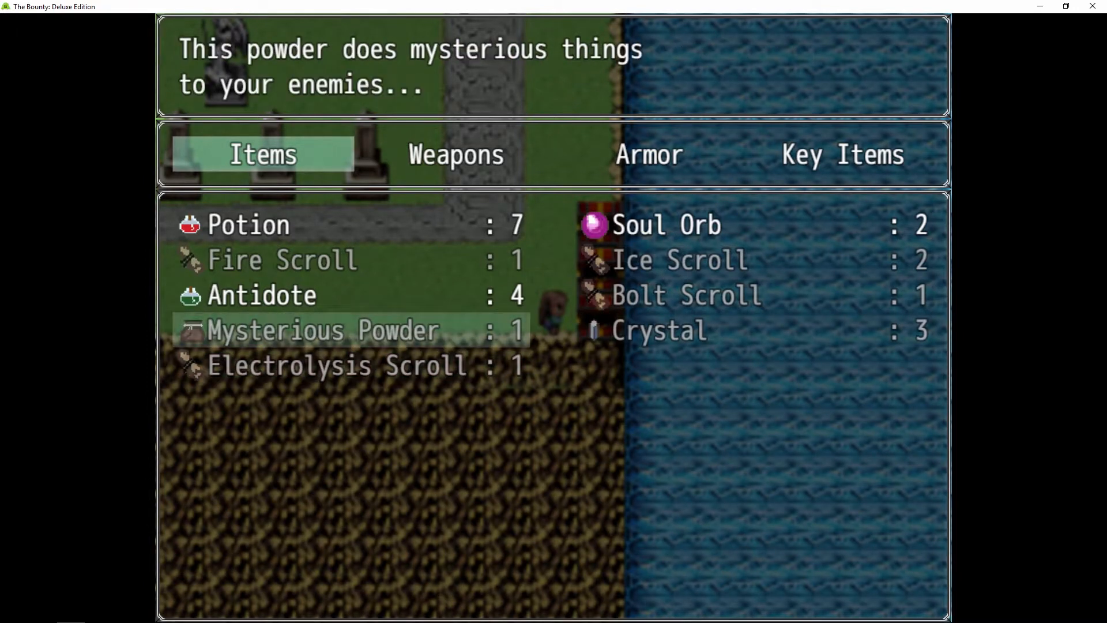
- Check the Armor list, then close the inventory
{"action": "left_click", "coordinate": [648, 154]}
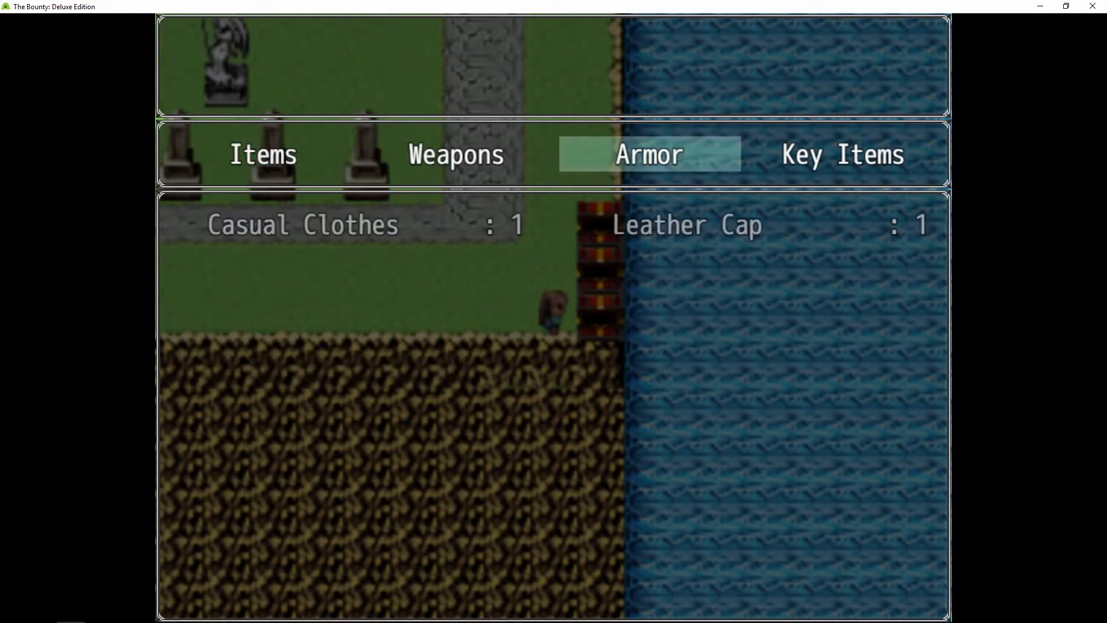
{"action": "left_click", "coordinate": [842, 154]}
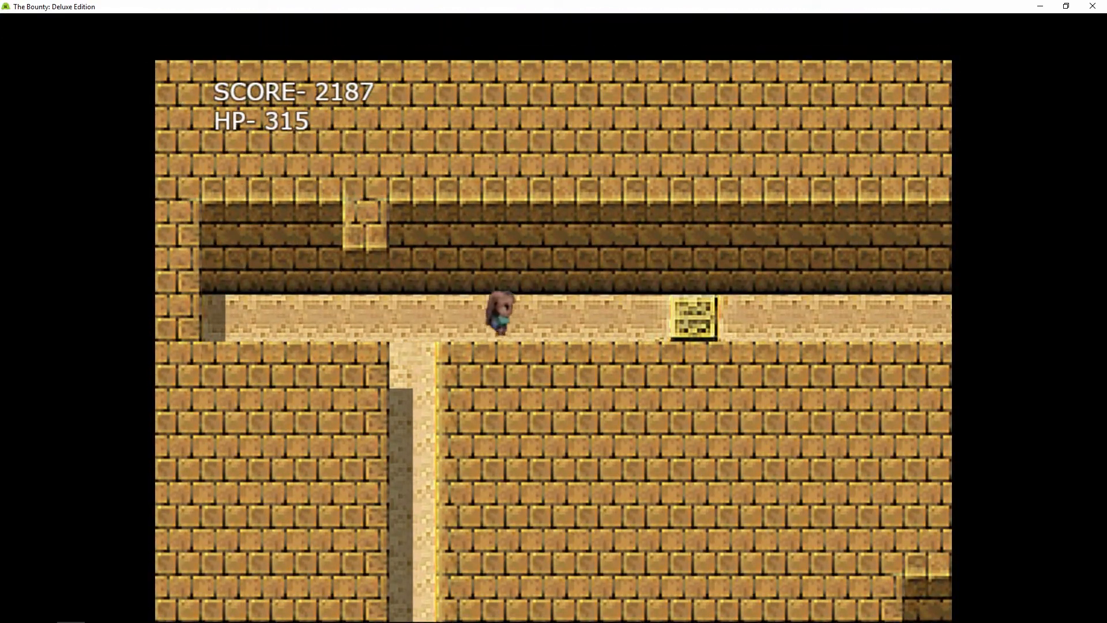
- Move right into the sandy chest room beside the red switch
{"action": "key", "text": "Right"}
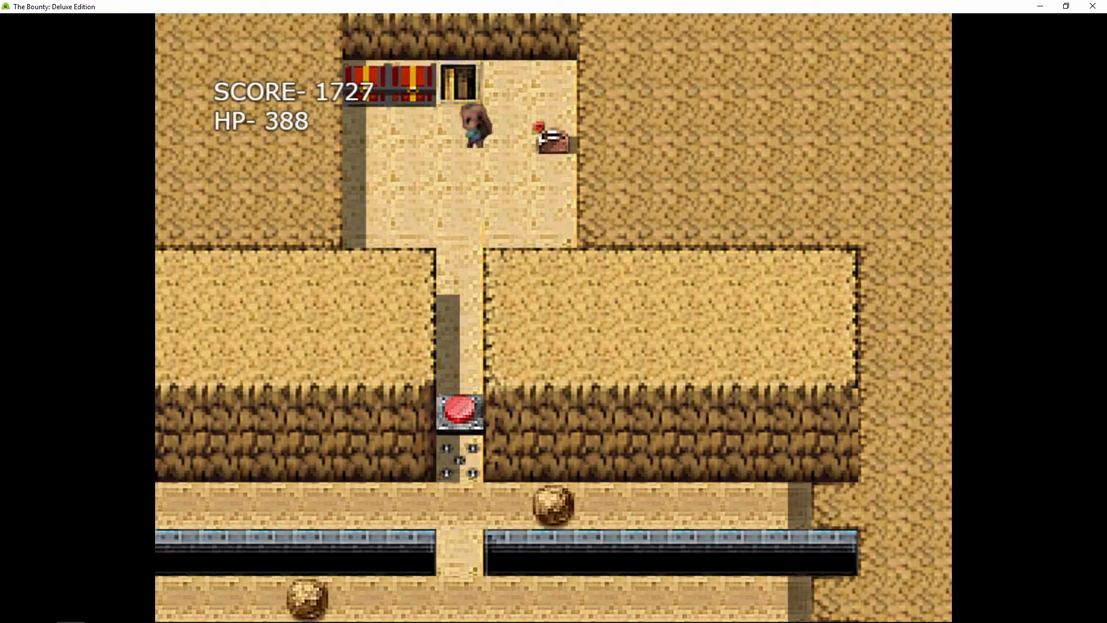
- Pass the top row of chests, then head south past the red switch across the spiked boulder path
{"action": "key", "text": "Left"}
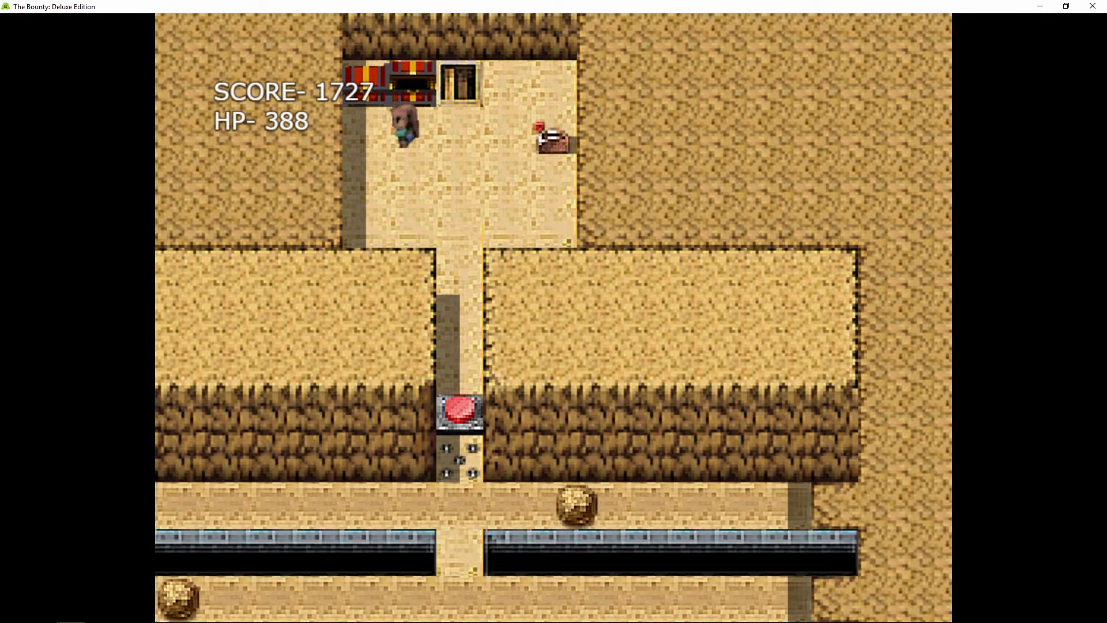
{"action": "key", "text": "up"}
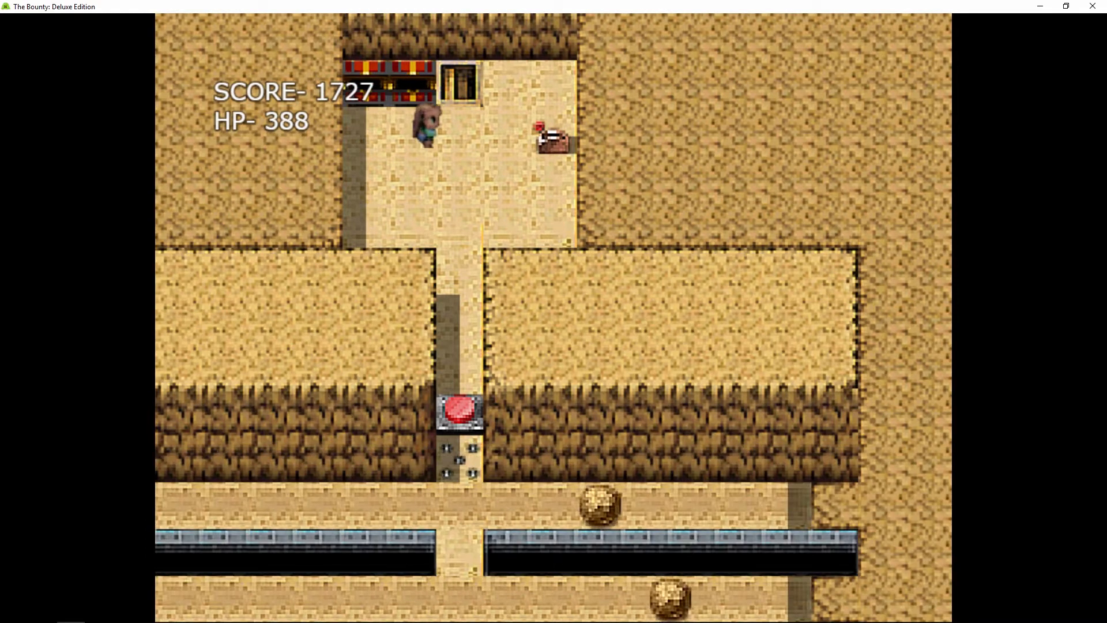
{"action": "key", "text": "Down"}
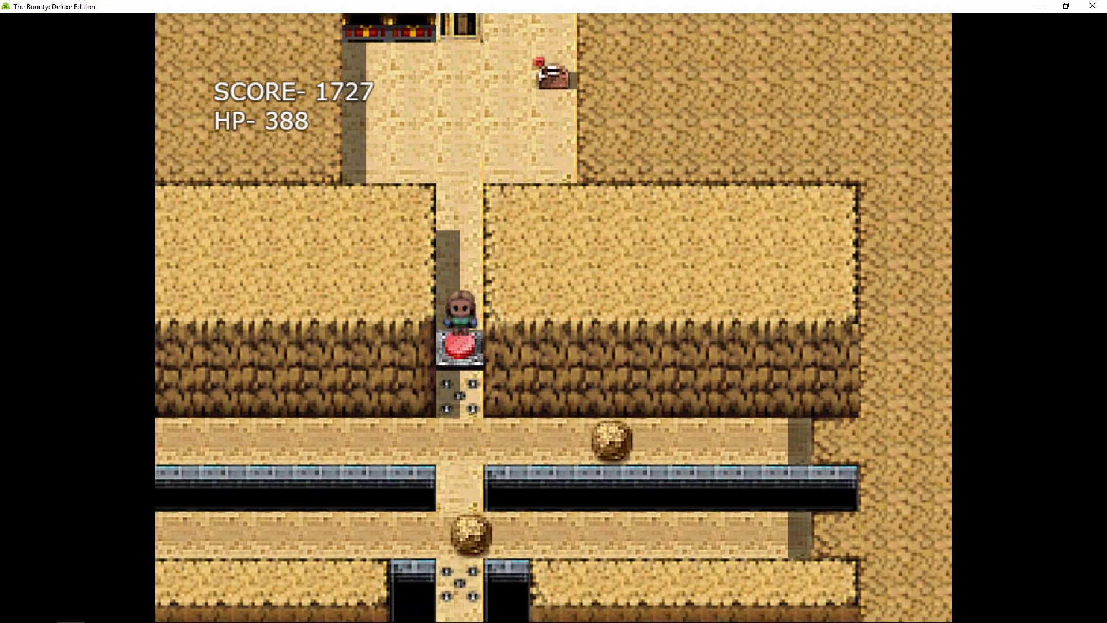
{"action": "key", "text": "Down"}
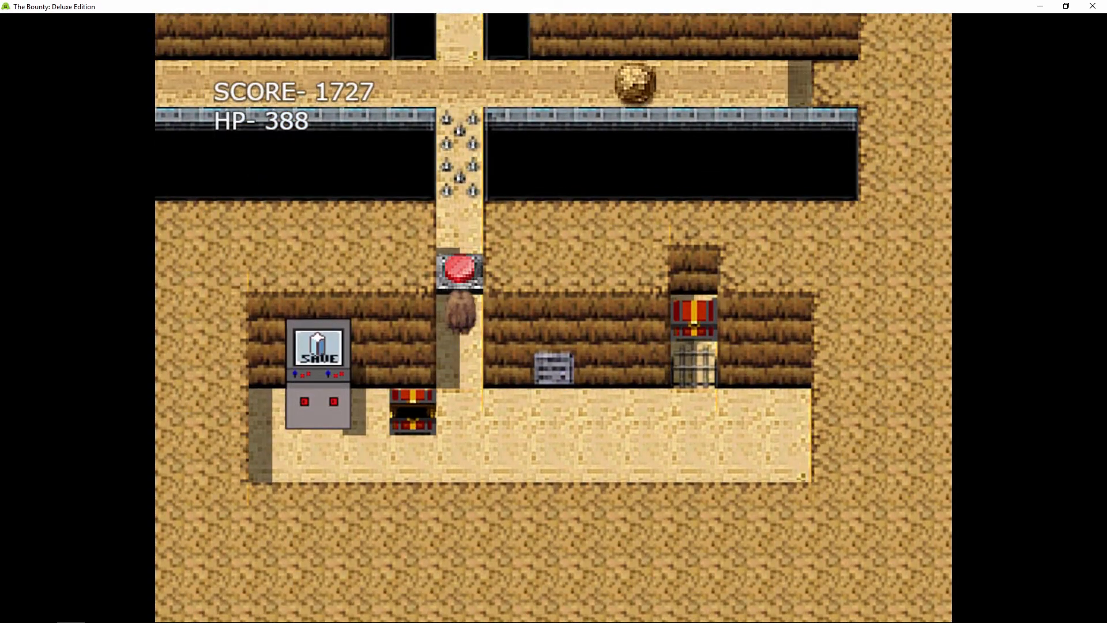
{"action": "key", "text": "up"}
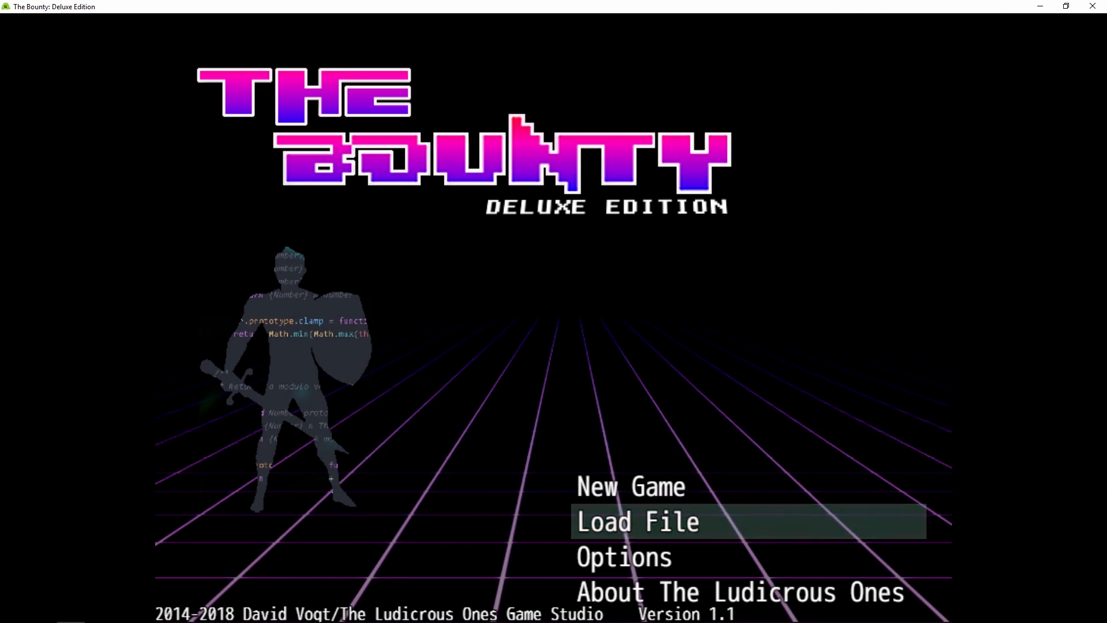
{"action": "mouse_move", "coordinate": [866, 378]}
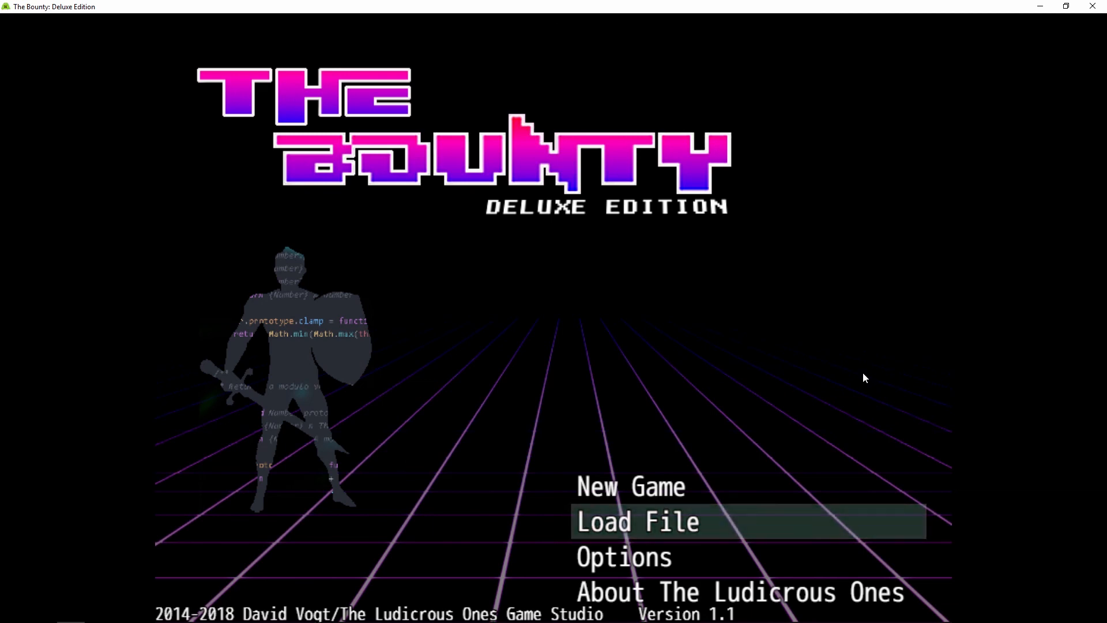